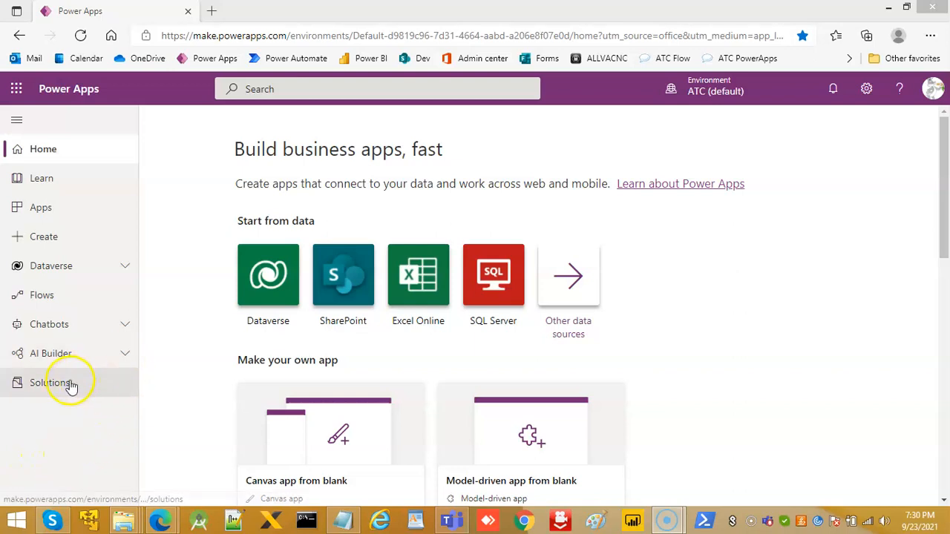
pyautogui.moveTo(52, 382)
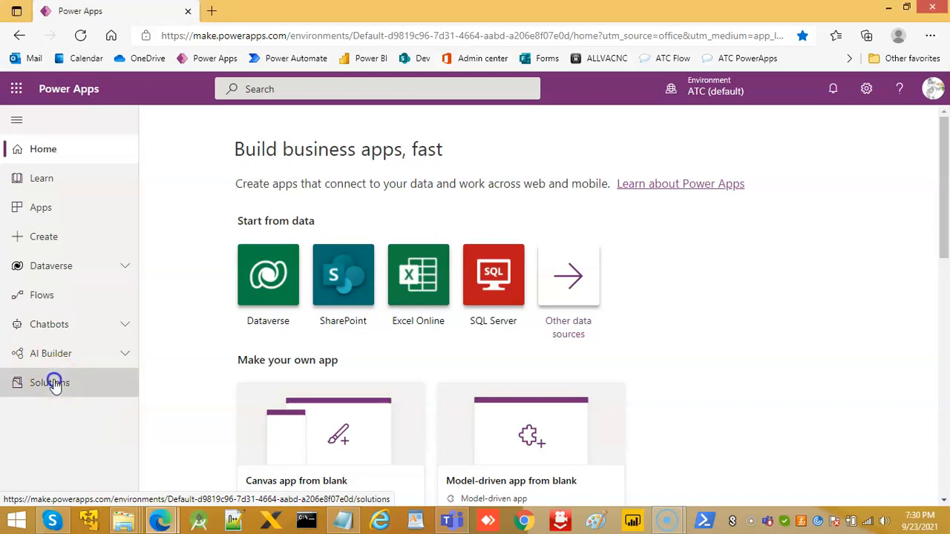
# - Go to Solutions and begin a new solution
pyautogui.click(49, 382)
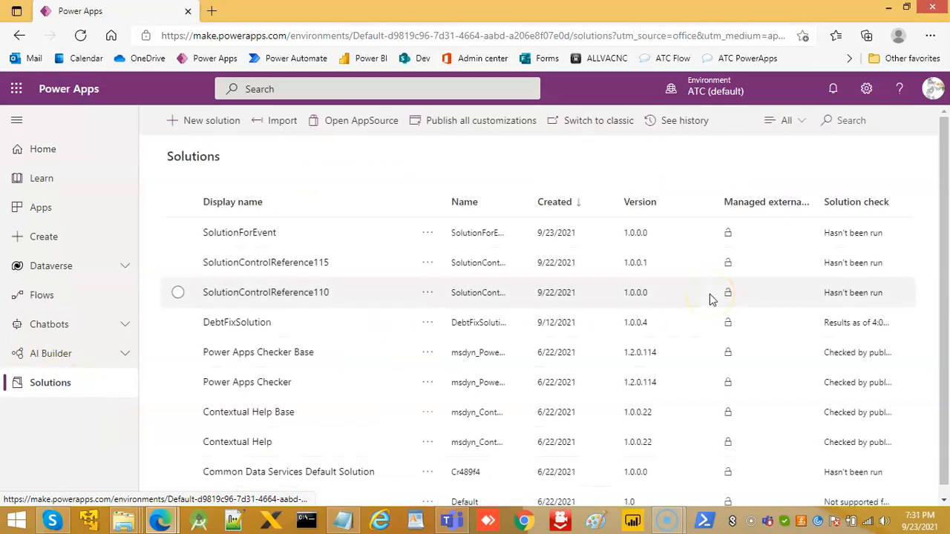
pyautogui.click(211, 120)
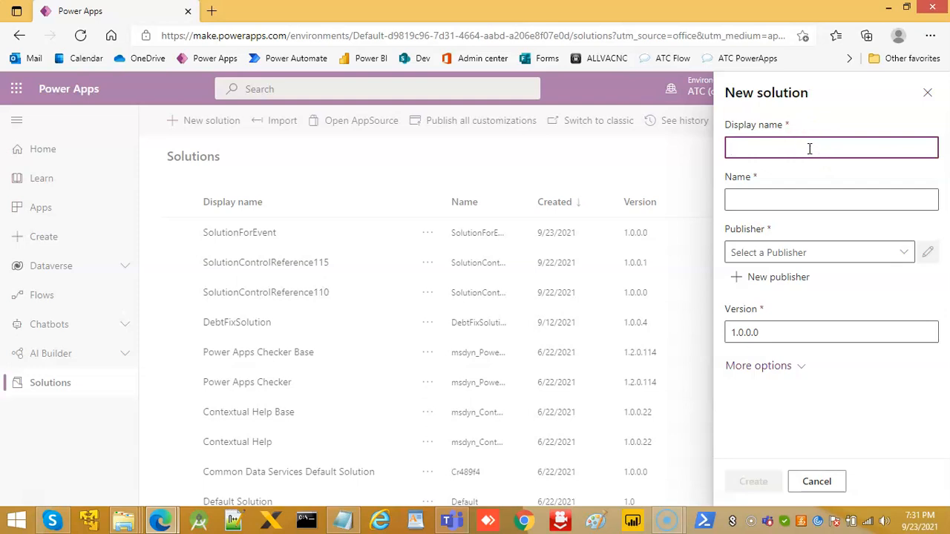
# - Create solution 'SolutionForEvent1' with the Default Publisher
pyautogui.write('S')
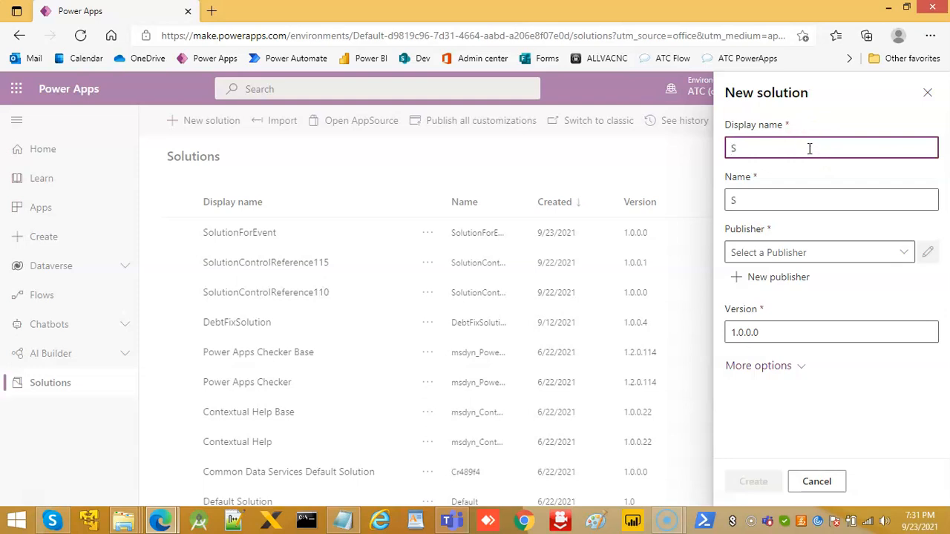
pyautogui.write('olutionFor')
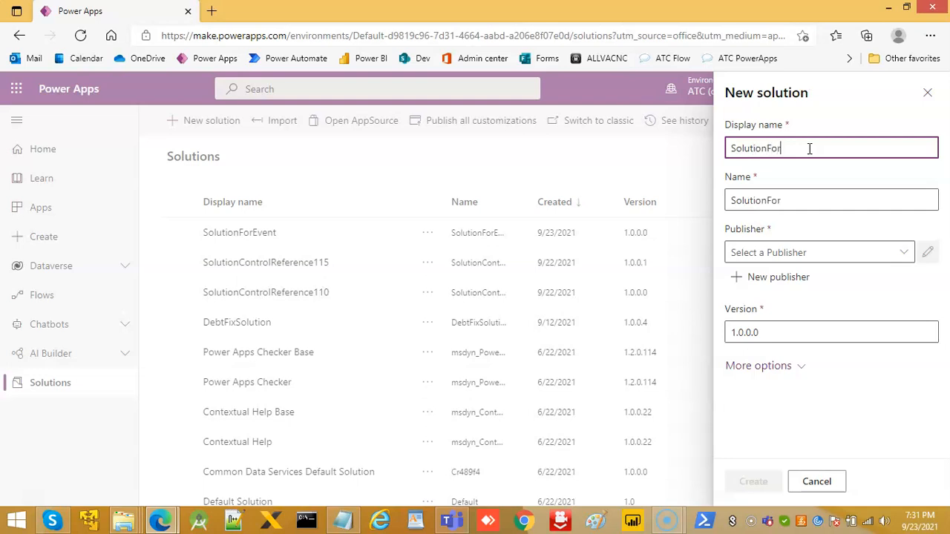
pyautogui.write('E')
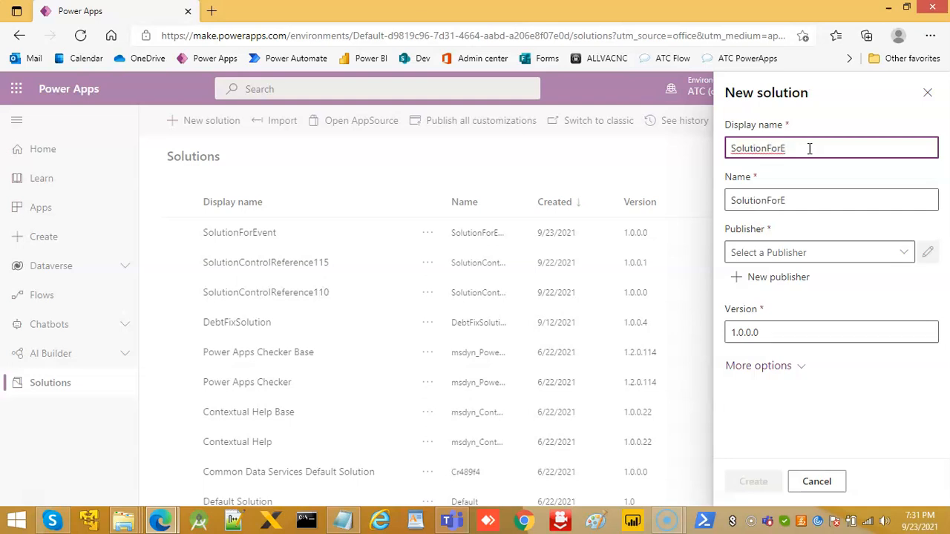
pyautogui.write('v')
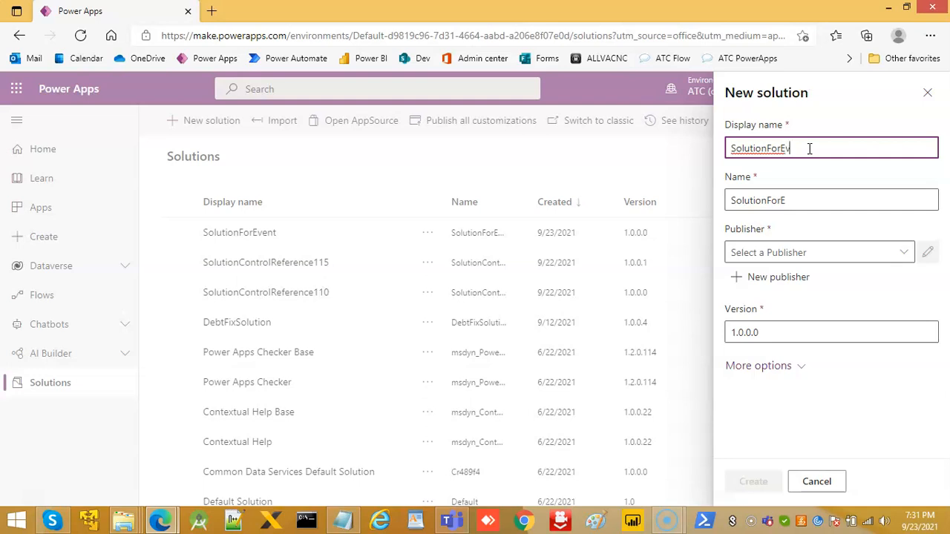
pyautogui.write('ent')
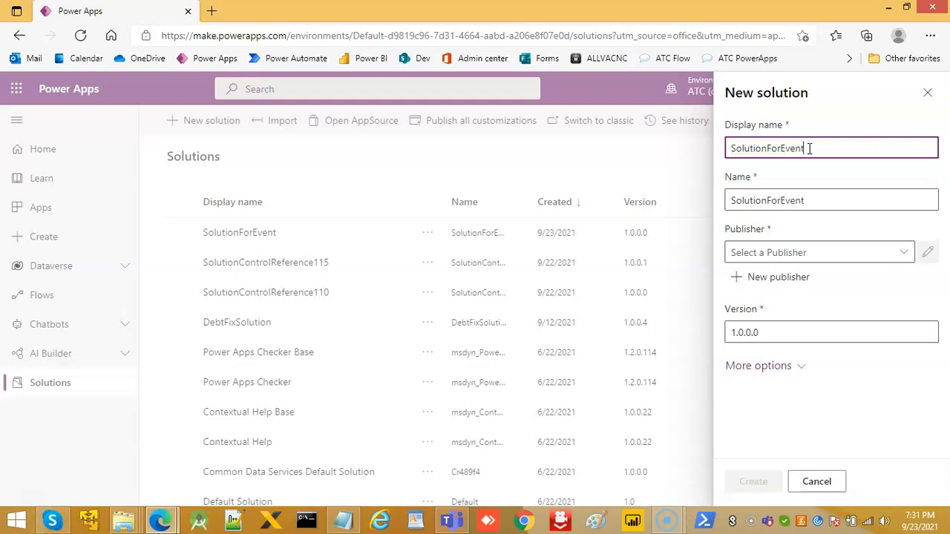
pyautogui.write('1')
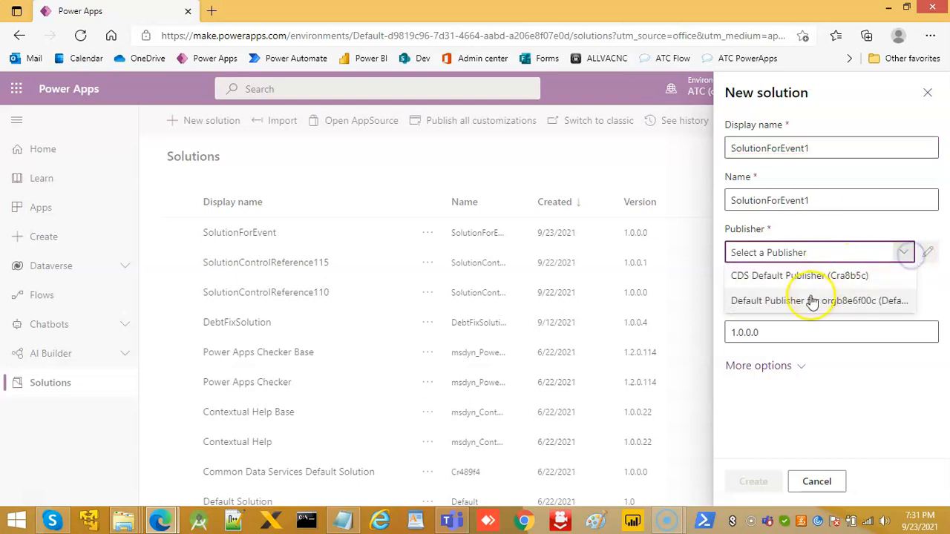
pyautogui.click(816, 301)
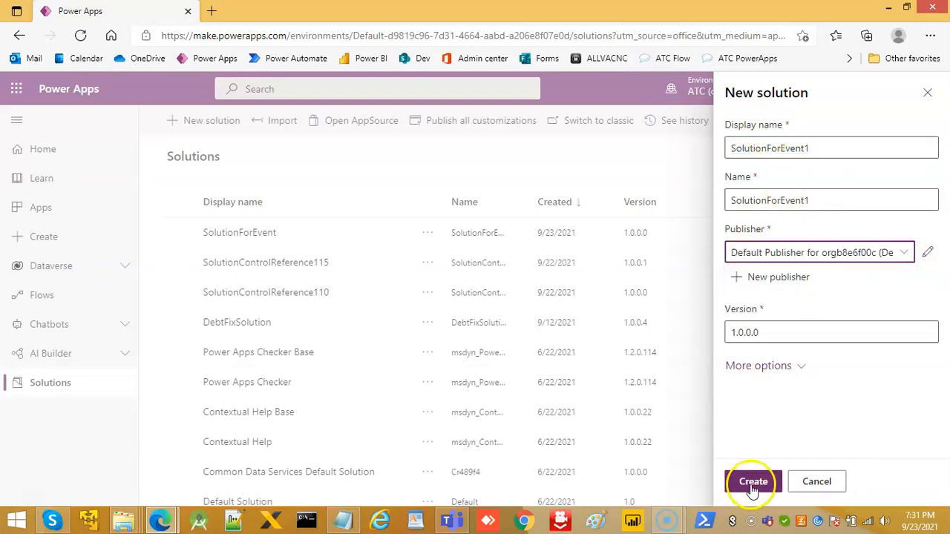
pyautogui.click(752, 481)
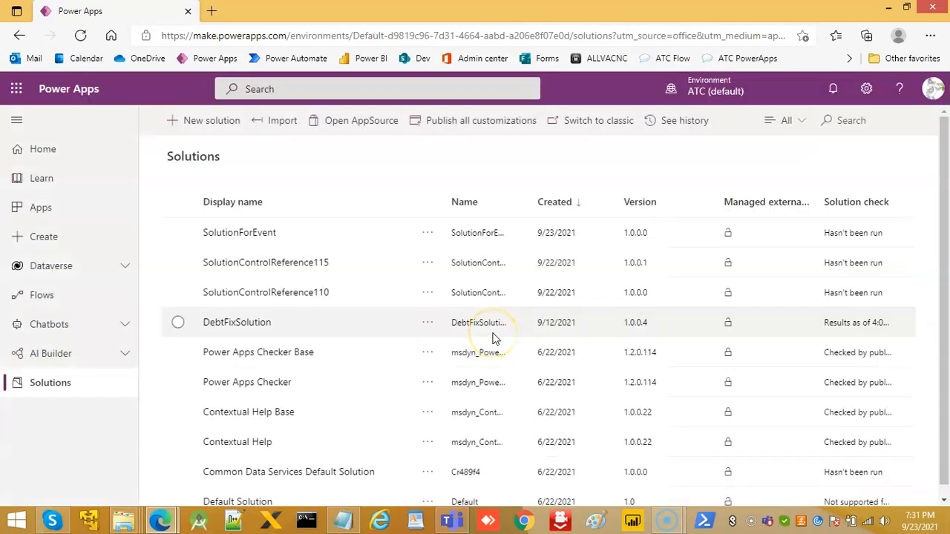
pyautogui.moveTo(490, 351)
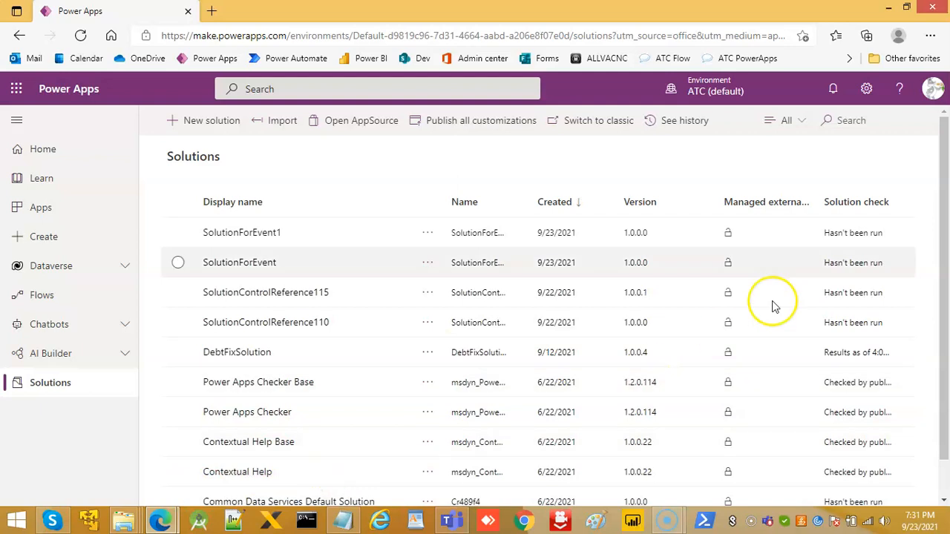
pyautogui.moveTo(123, 520)
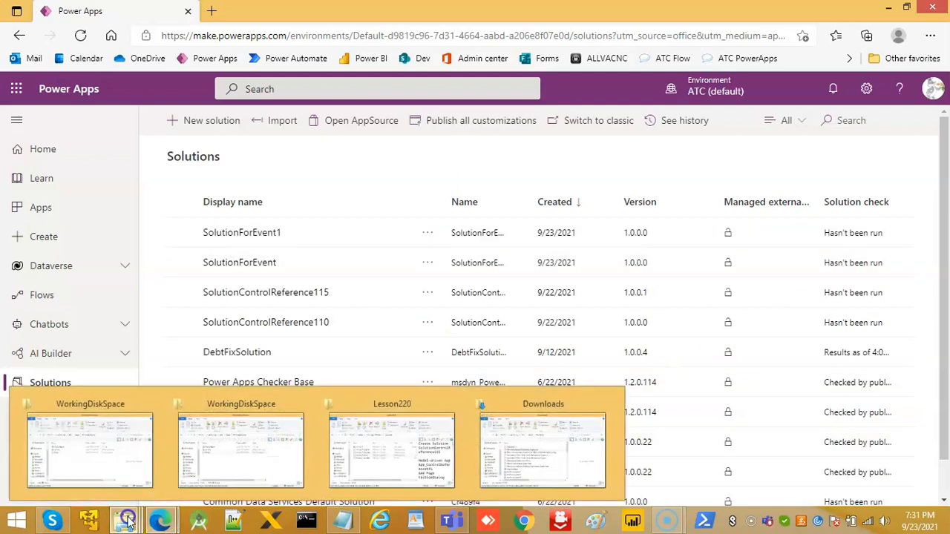
# - Open File Explorer at the Desktop folder holding MyEvent1
pyautogui.click(89, 445)
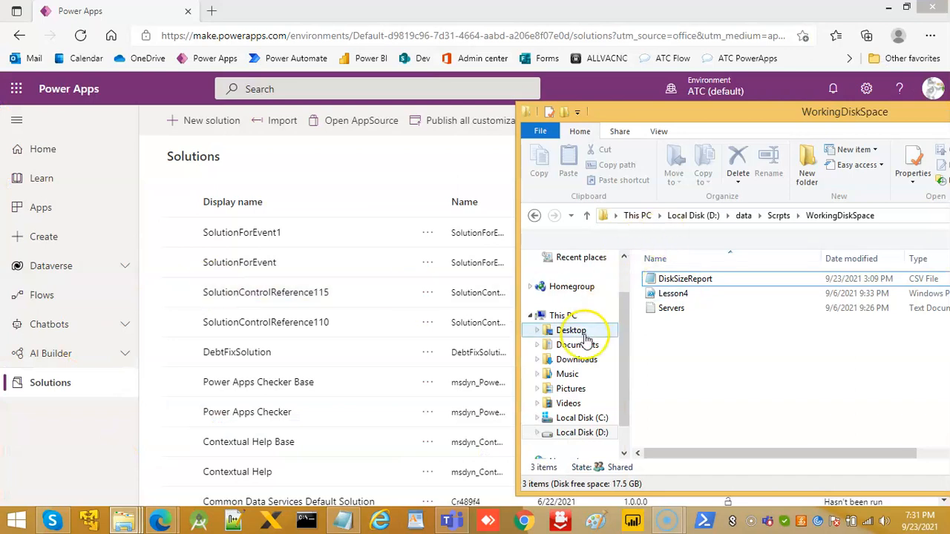
pyautogui.click(572, 330)
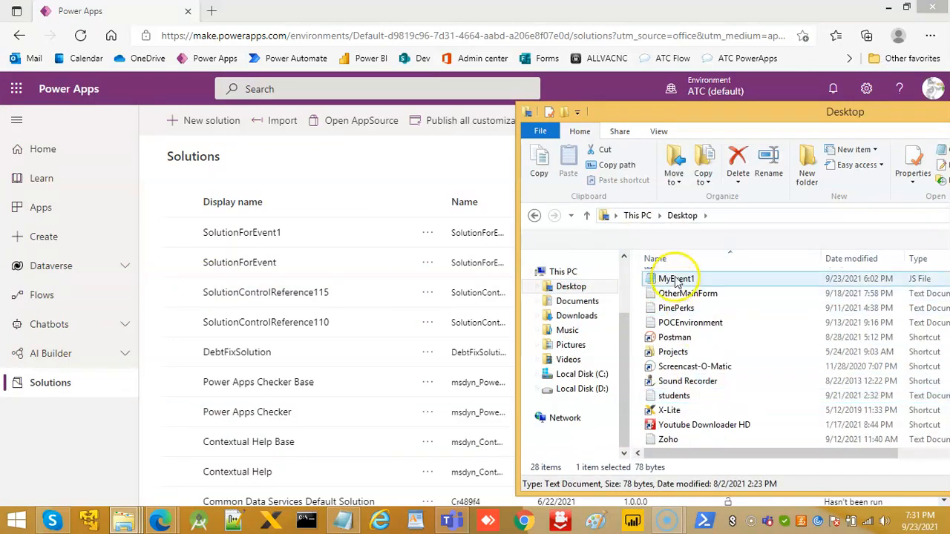
# - Open MyEvent1 in Notepad and review the Sdk.formOnLoad, user settings and userName code
pyautogui.doubleClick(676, 279)
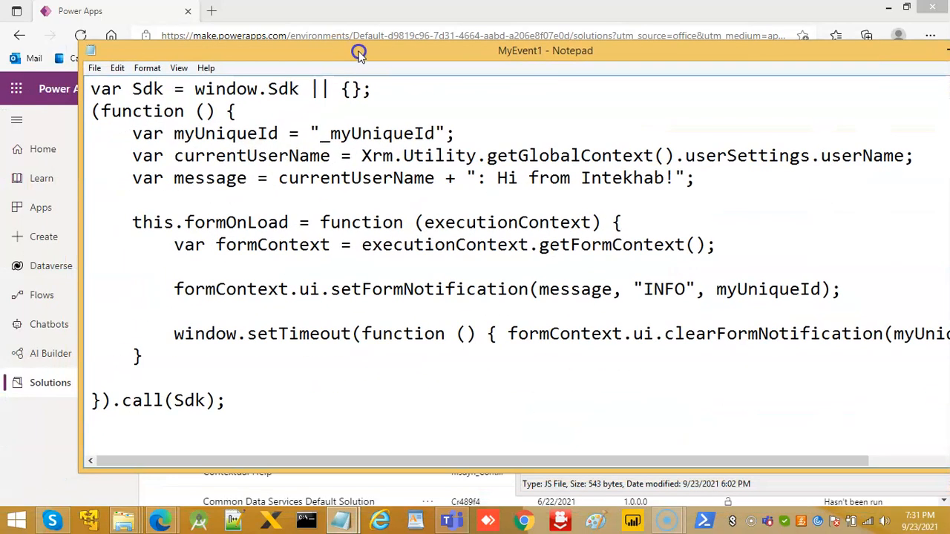
pyautogui.moveTo(468, 199)
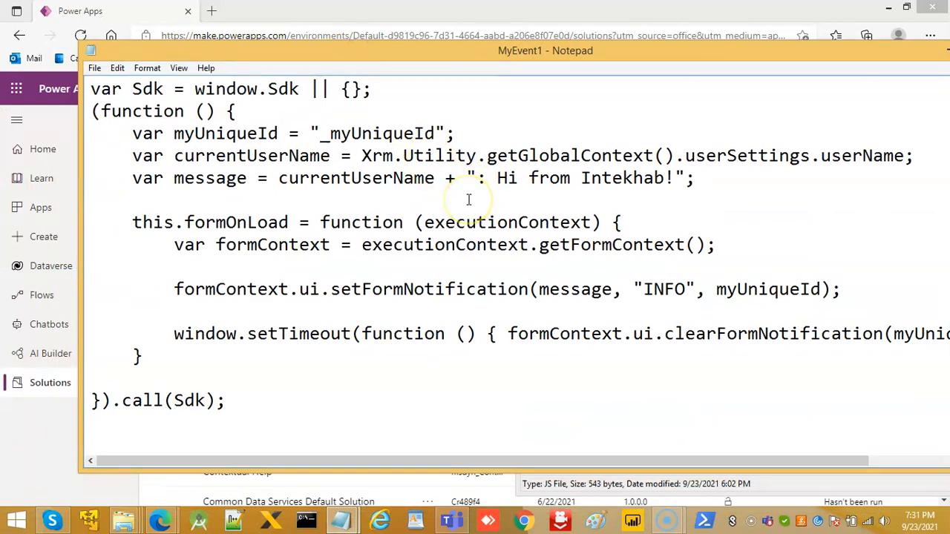
pyautogui.moveTo(247, 102)
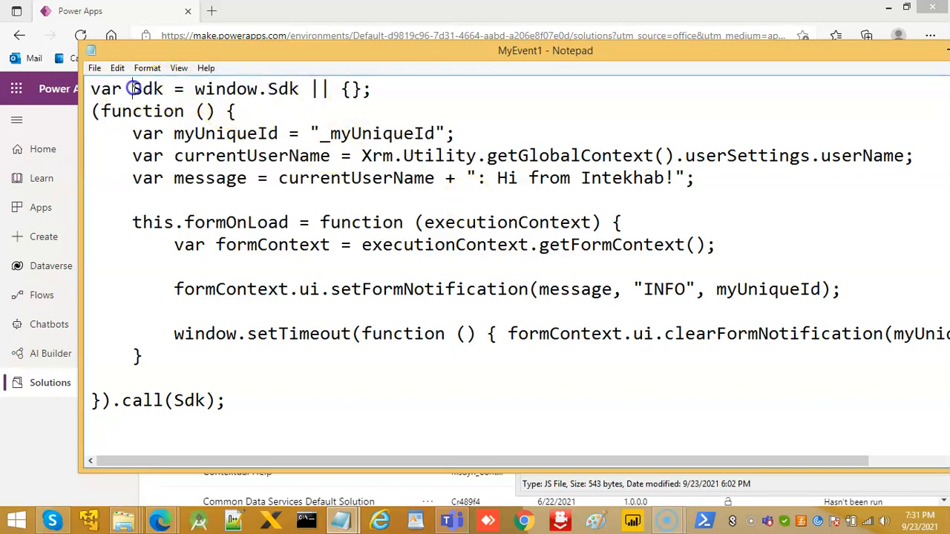
pyautogui.doubleClick(147, 88)
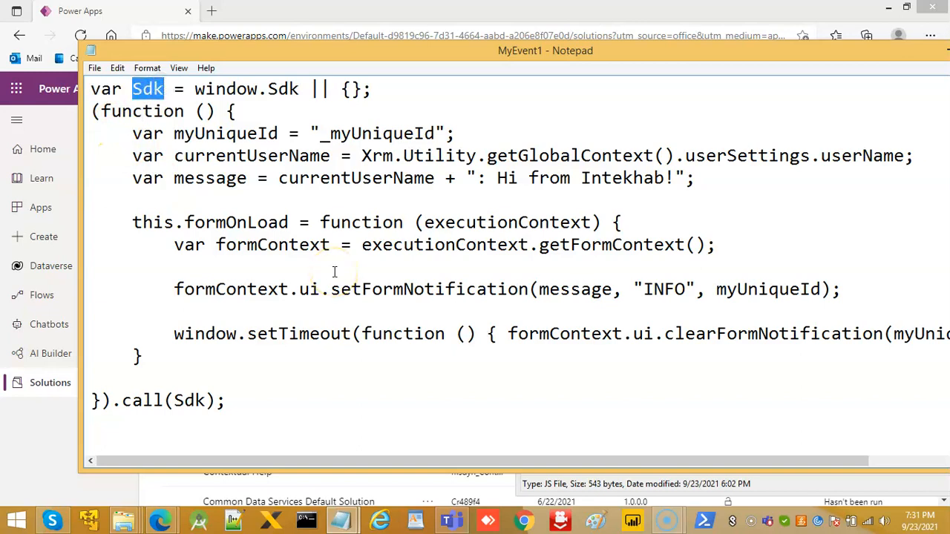
pyautogui.moveTo(185, 229)
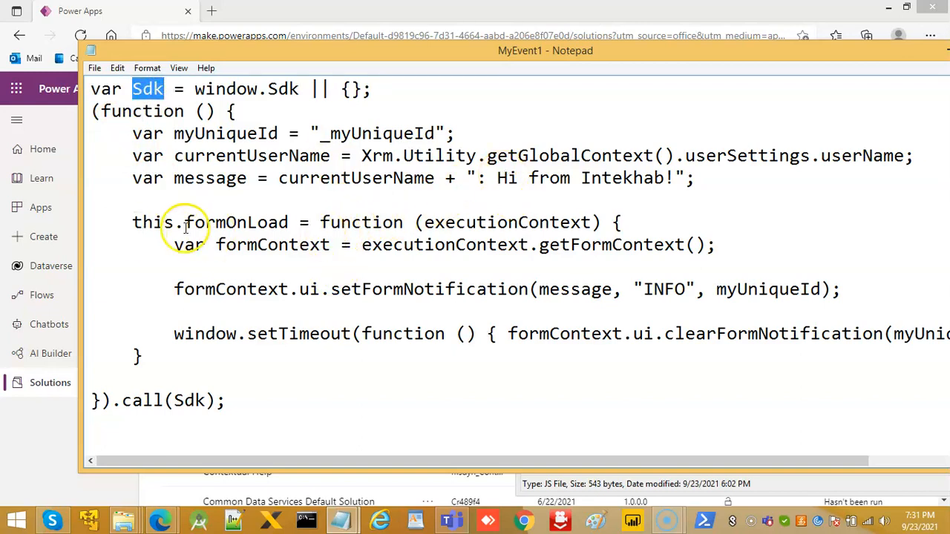
pyautogui.doubleClick(230, 221)
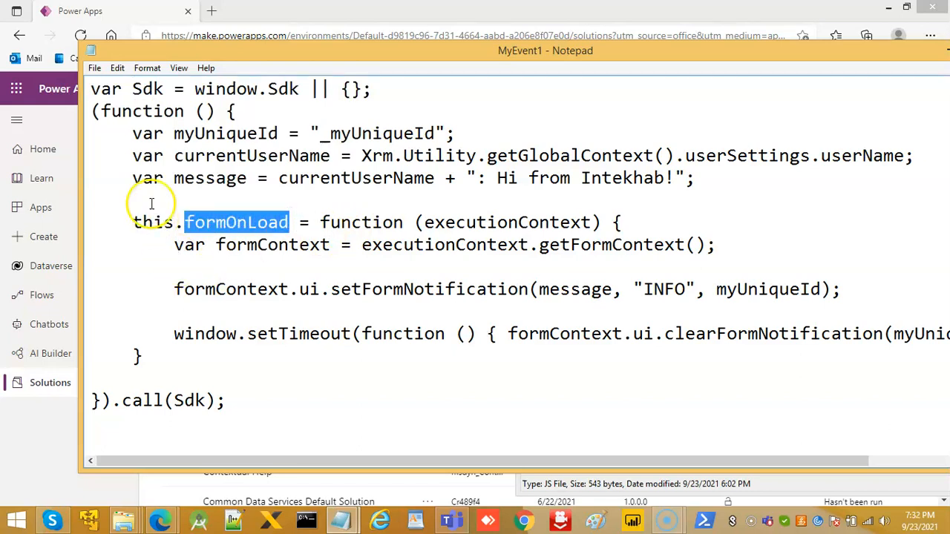
pyautogui.moveTo(379, 222)
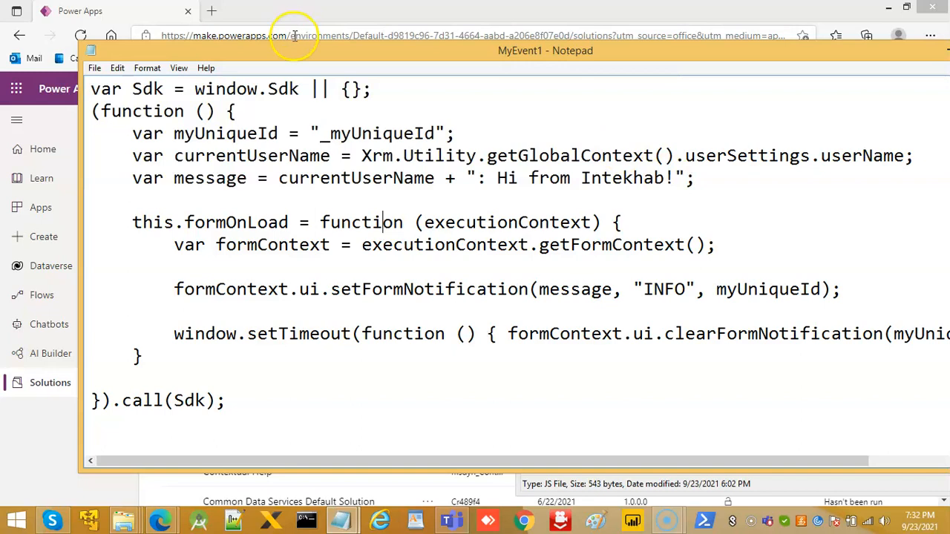
pyautogui.moveTo(549, 156)
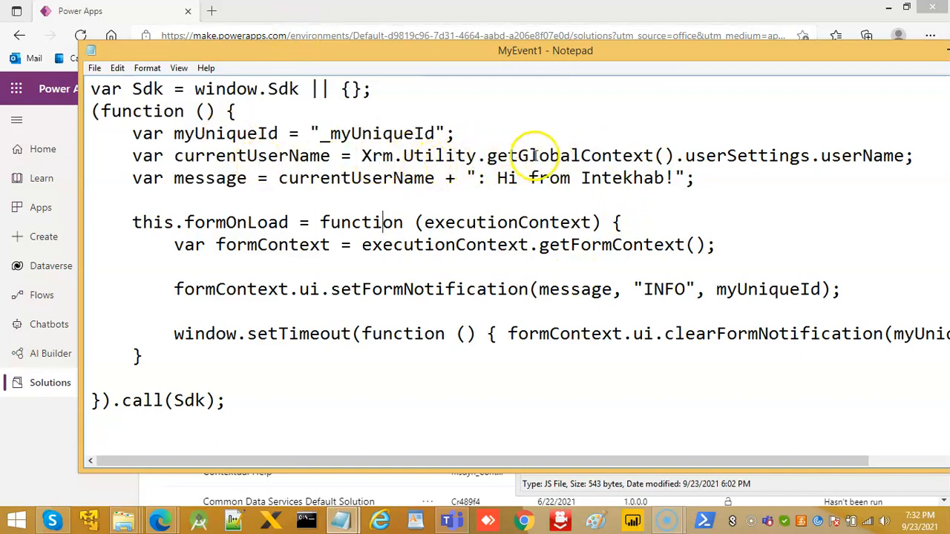
pyautogui.moveTo(713, 155)
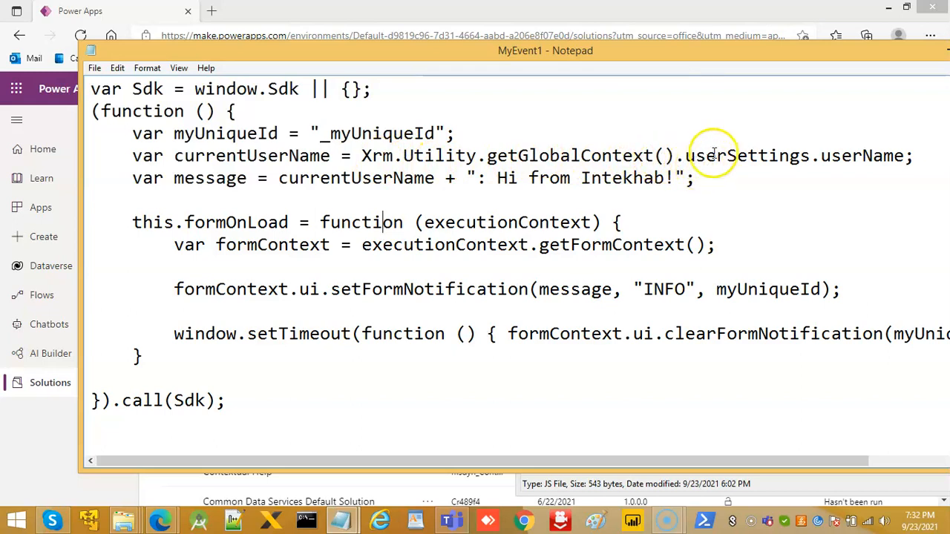
pyautogui.moveTo(886, 164)
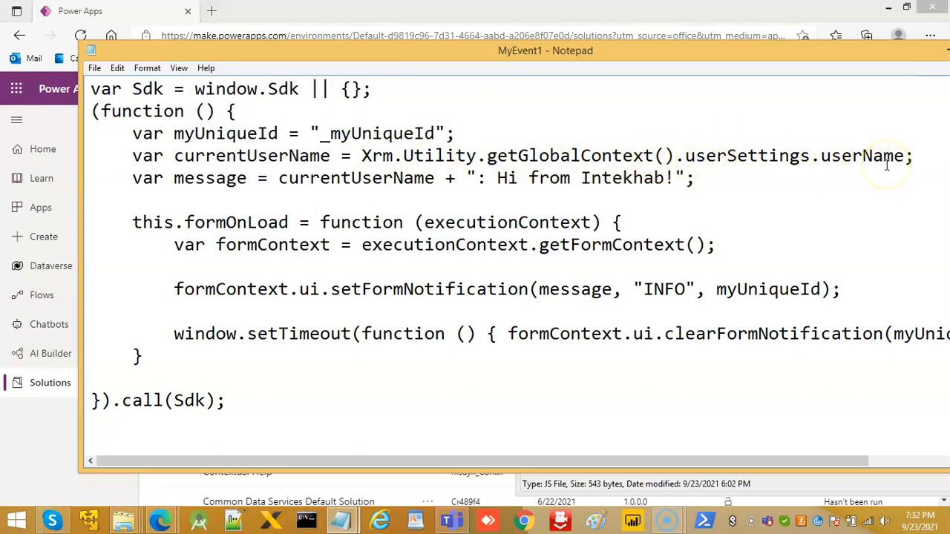
pyautogui.moveTo(898, 156)
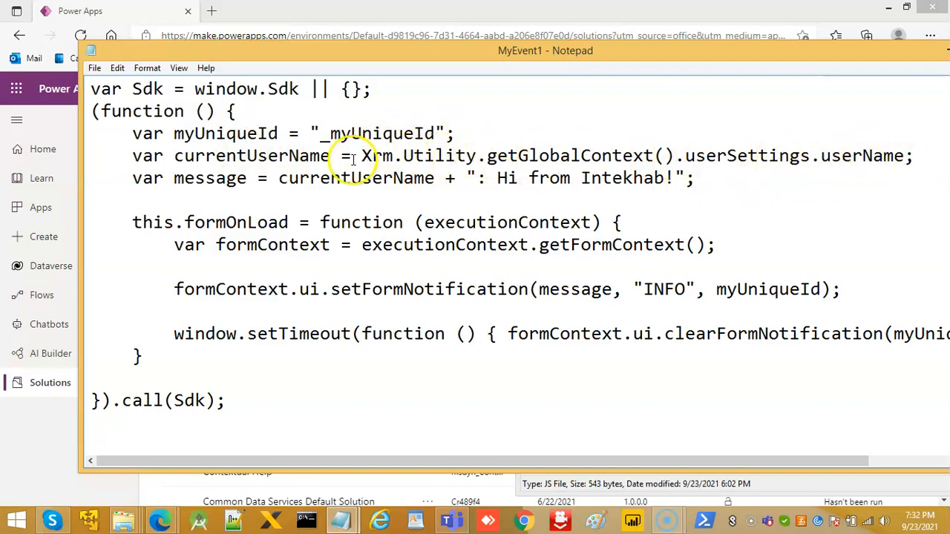
pyautogui.moveTo(361, 155); pyautogui.dragTo(813, 155)
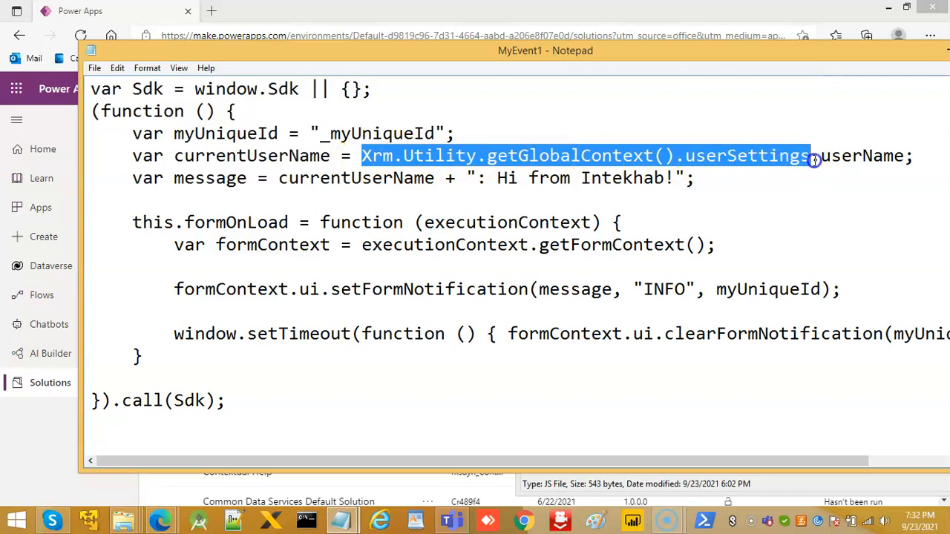
pyautogui.moveTo(768, 193)
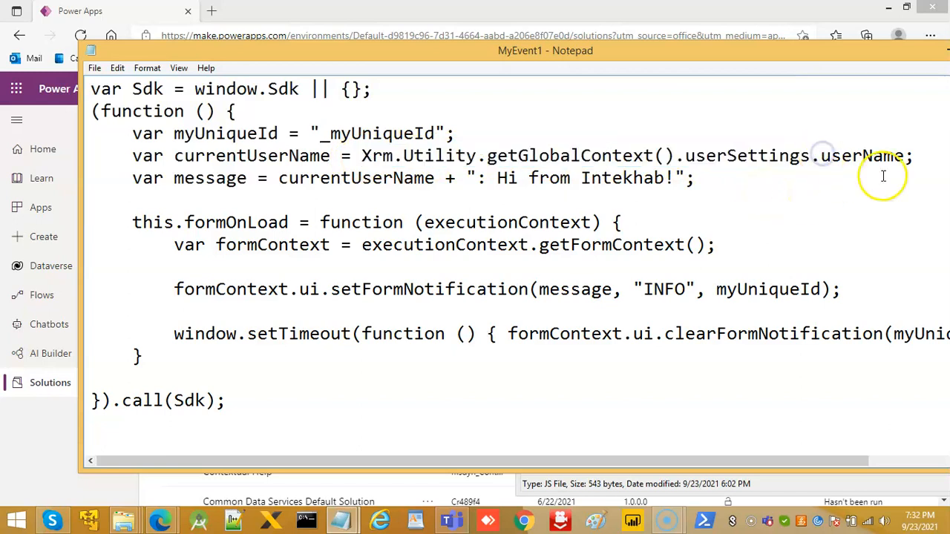
pyautogui.doubleClick(345, 133)
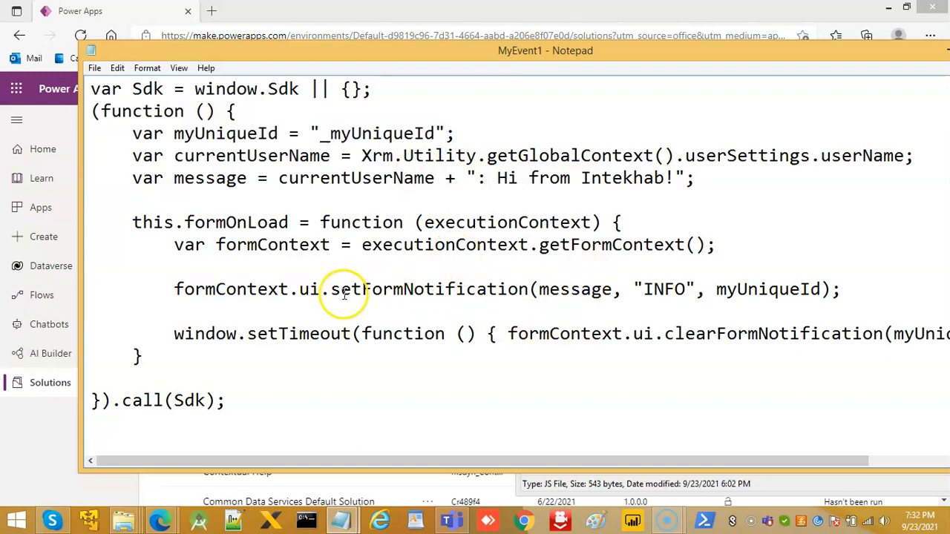
pyautogui.moveTo(500, 296)
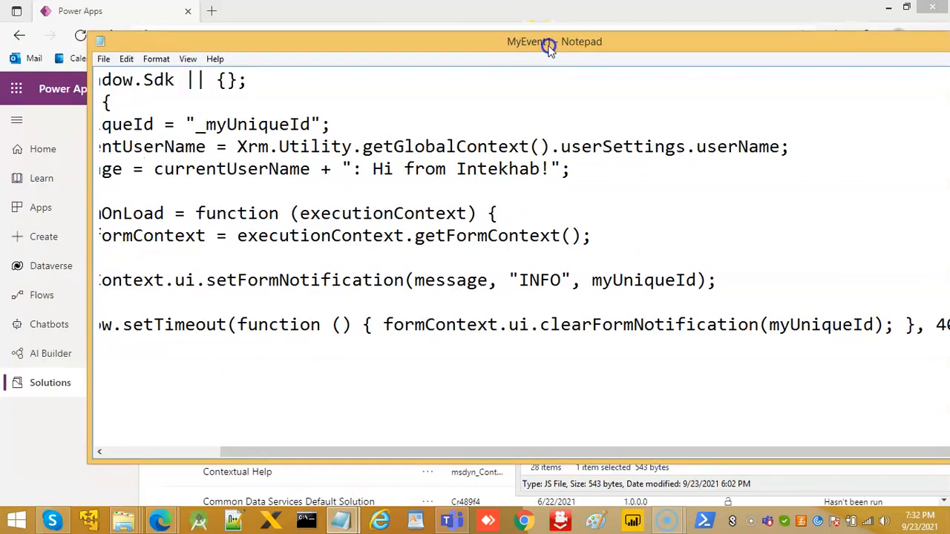
pyautogui.moveTo(575, 453)
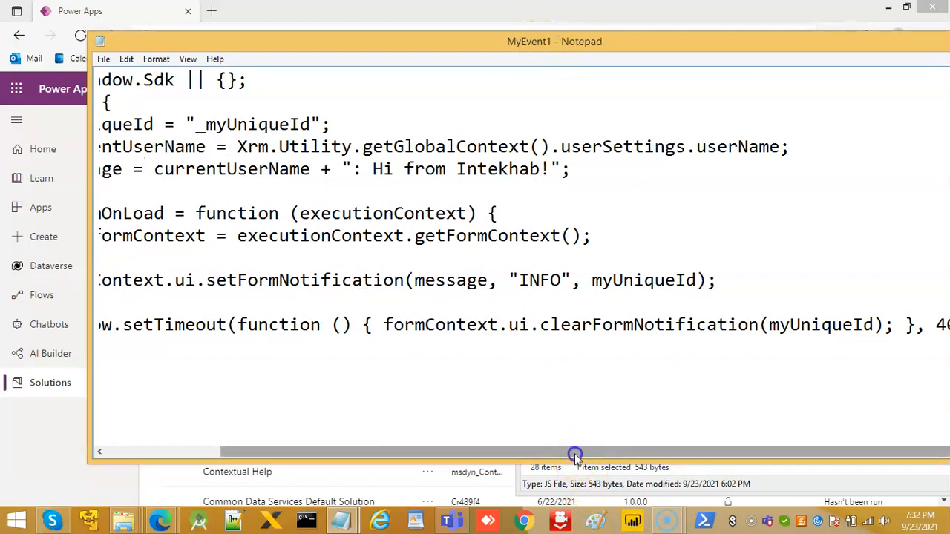
pyautogui.moveTo(575, 453); pyautogui.dragTo(373, 452)
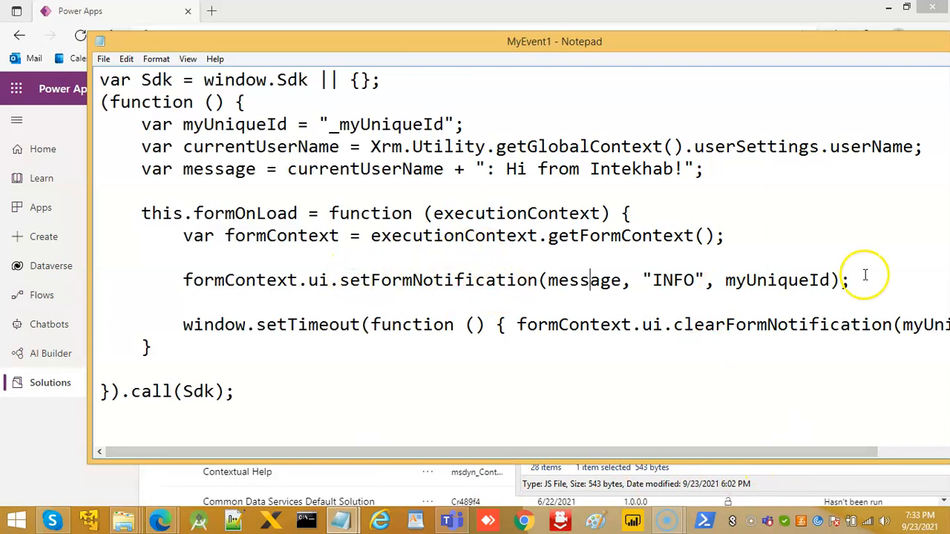
pyautogui.doubleClick(771, 280)
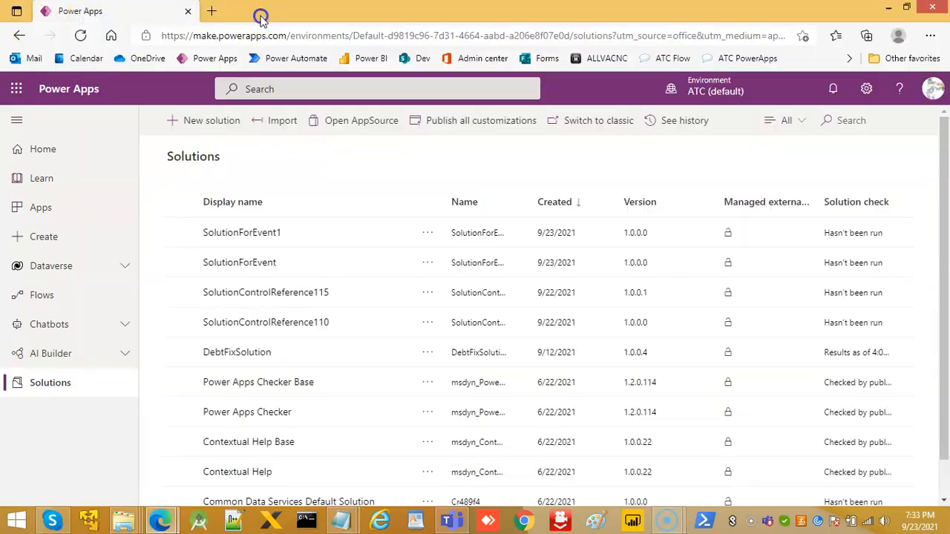
# - Inside SolutionForEvent1, start a new Web resource from New > Other
pyautogui.click(241, 232)
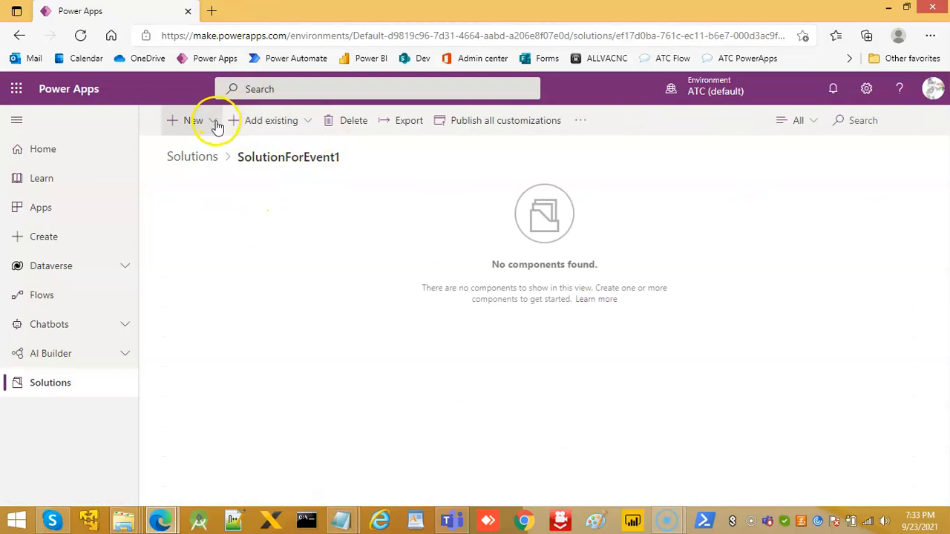
pyautogui.click(213, 120)
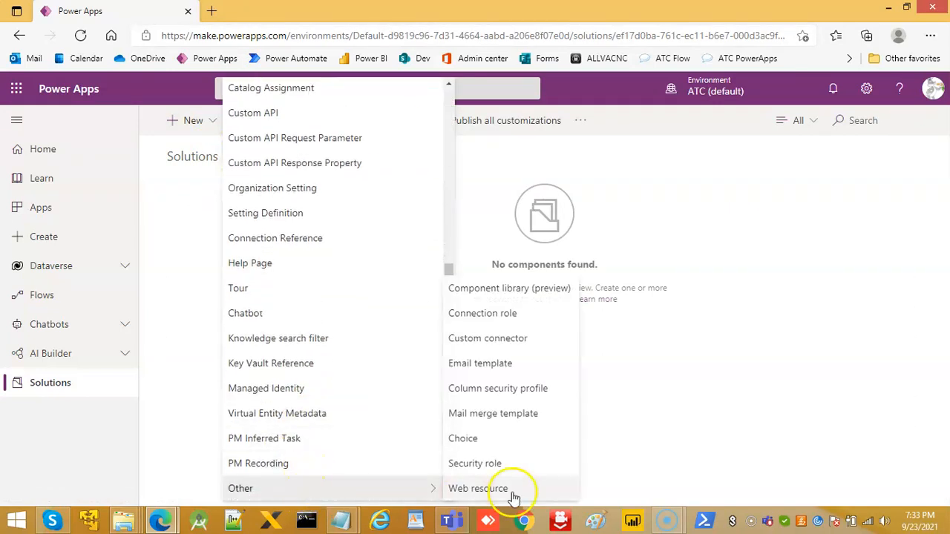
pyautogui.click(478, 488)
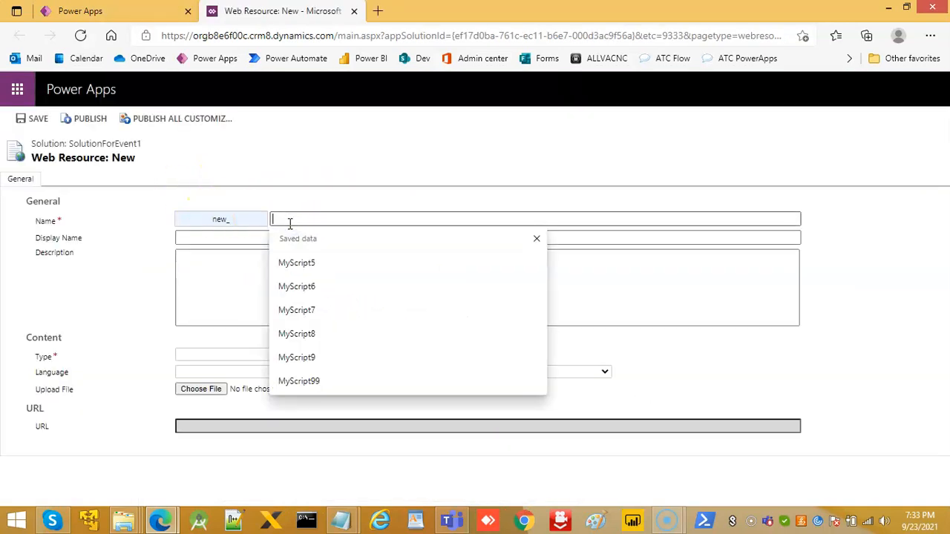
# - Enter 'MyEventScript1' as the web resource name, with type Script (JScript)
pyautogui.write('MyEv')
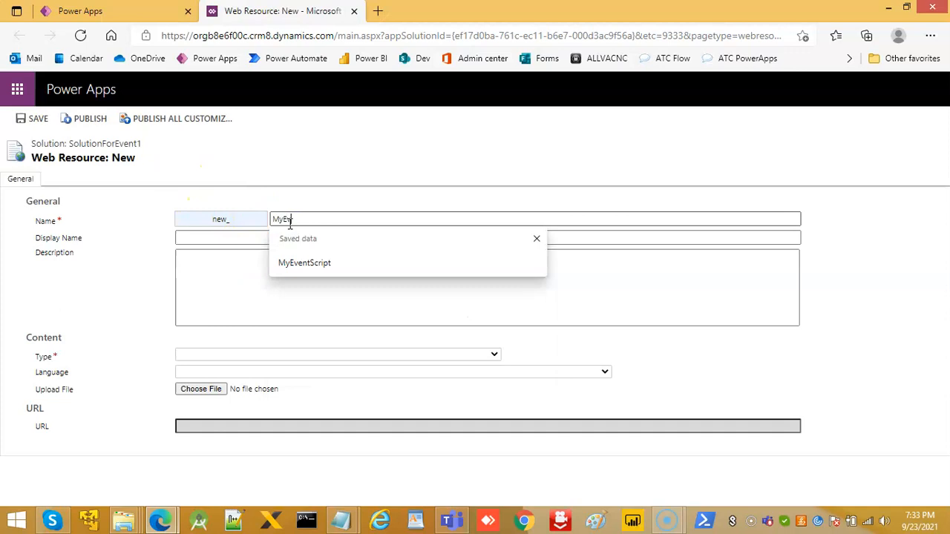
pyautogui.write('ent')
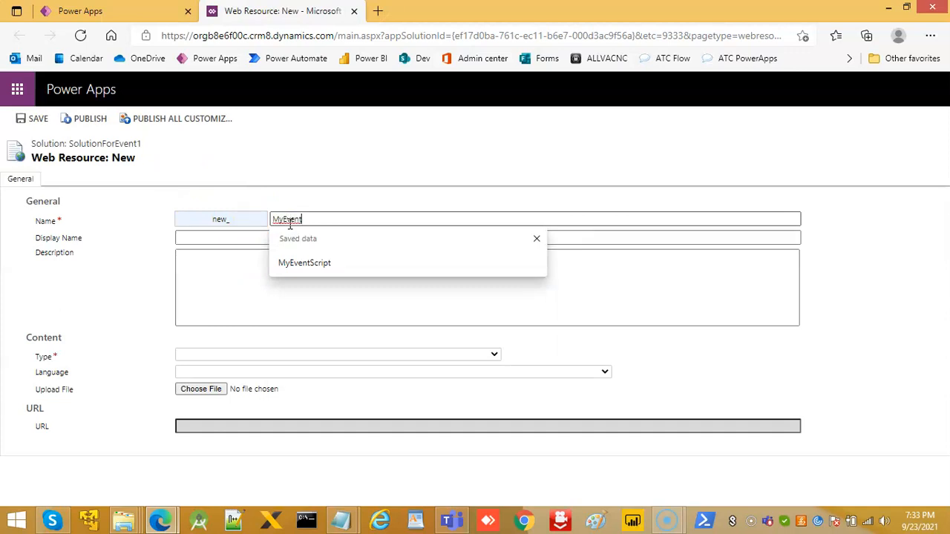
pyautogui.click(304, 263)
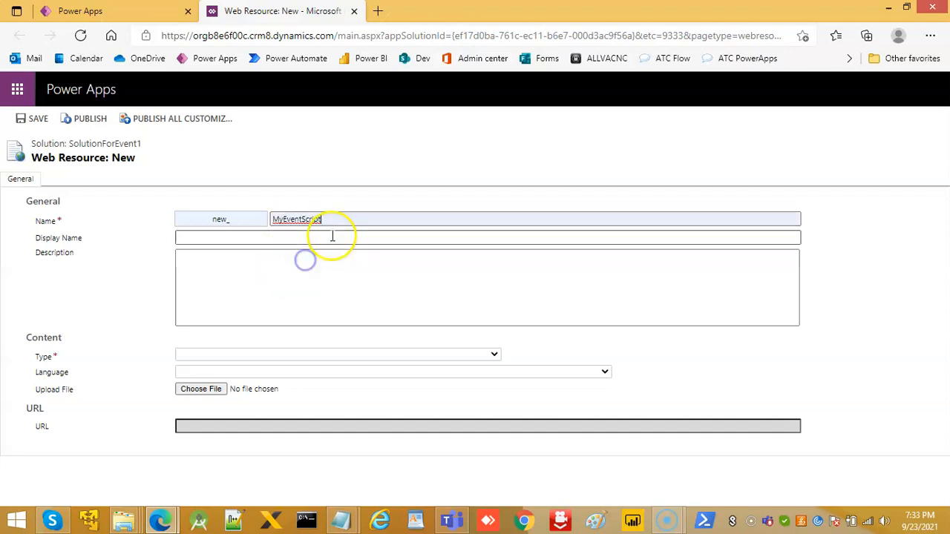
pyautogui.write('1')
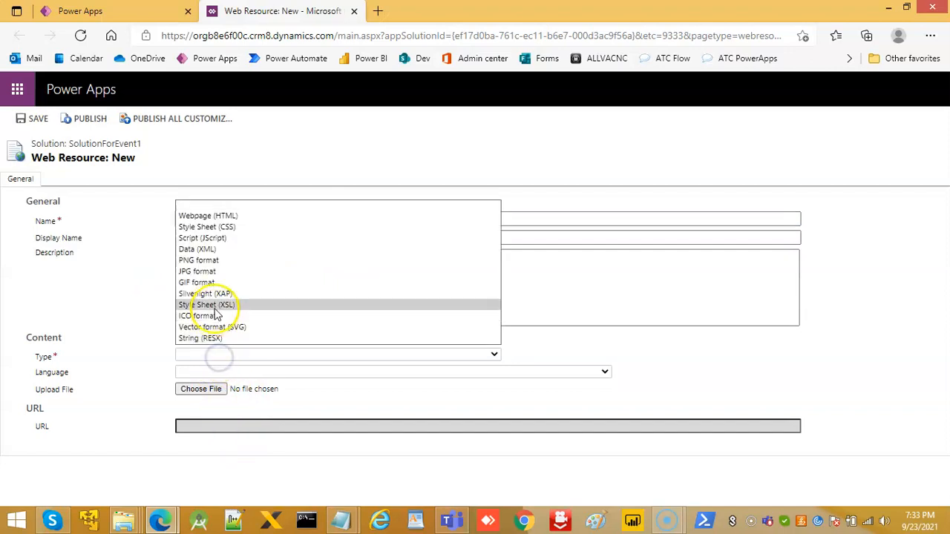
pyautogui.moveTo(223, 238)
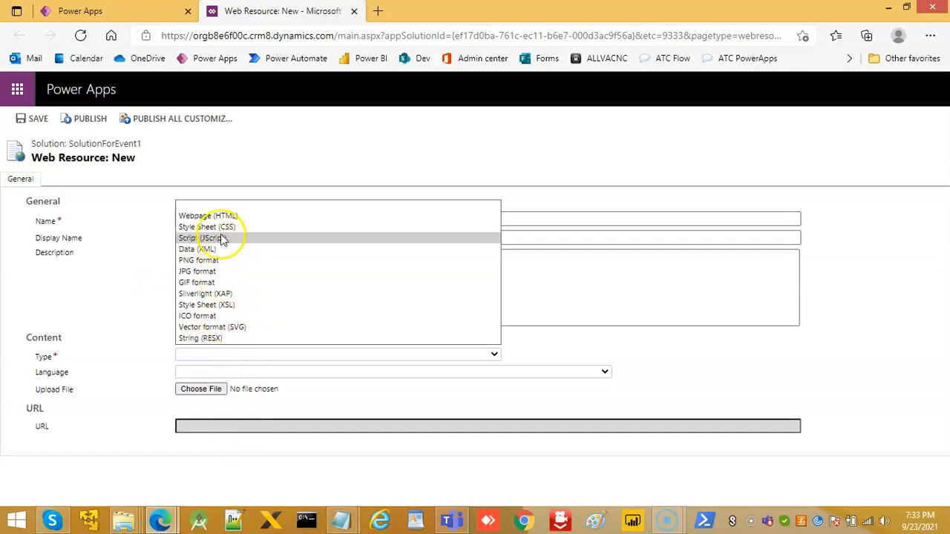
pyautogui.click(203, 237)
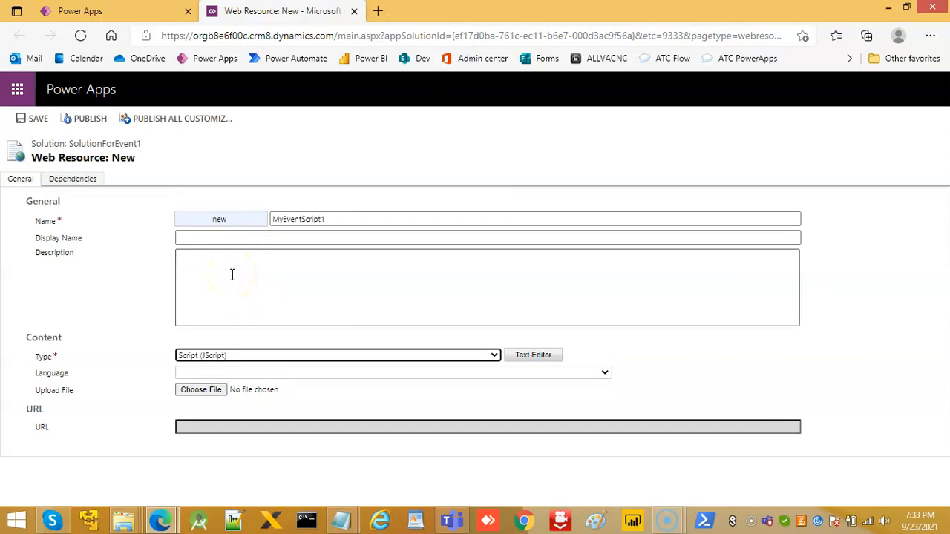
pyautogui.moveTo(683, 466)
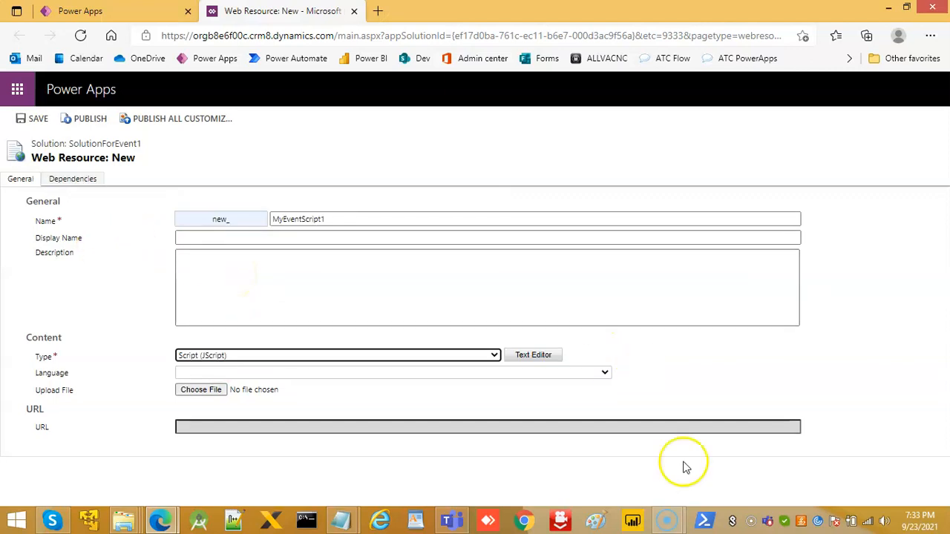
pyautogui.moveTo(200, 389)
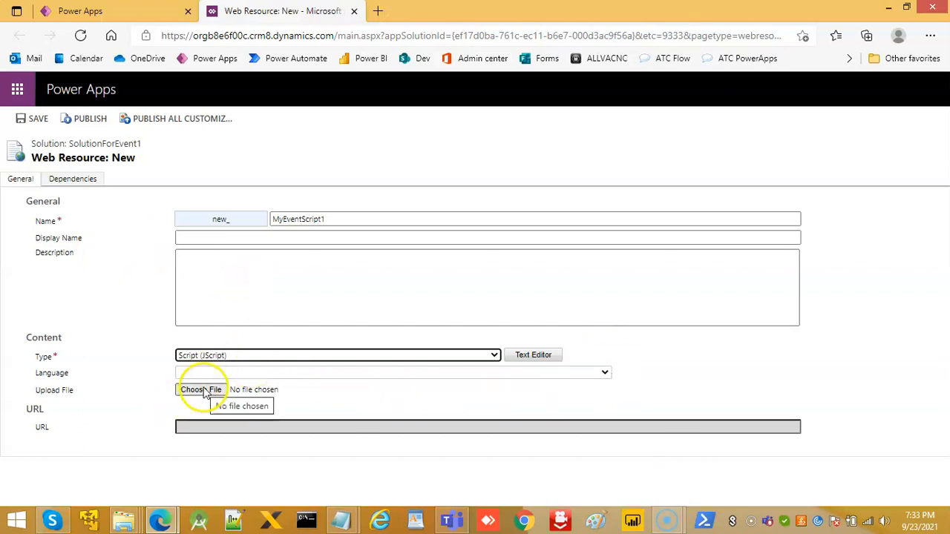
# - Upload MyEvent1.js from the desktop as the web resource file
pyautogui.click(201, 390)
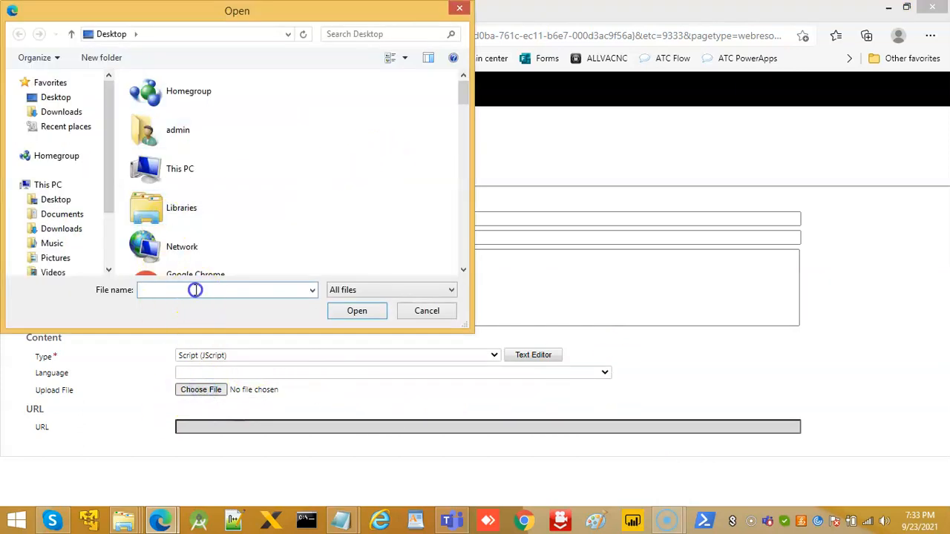
pyautogui.write('My')
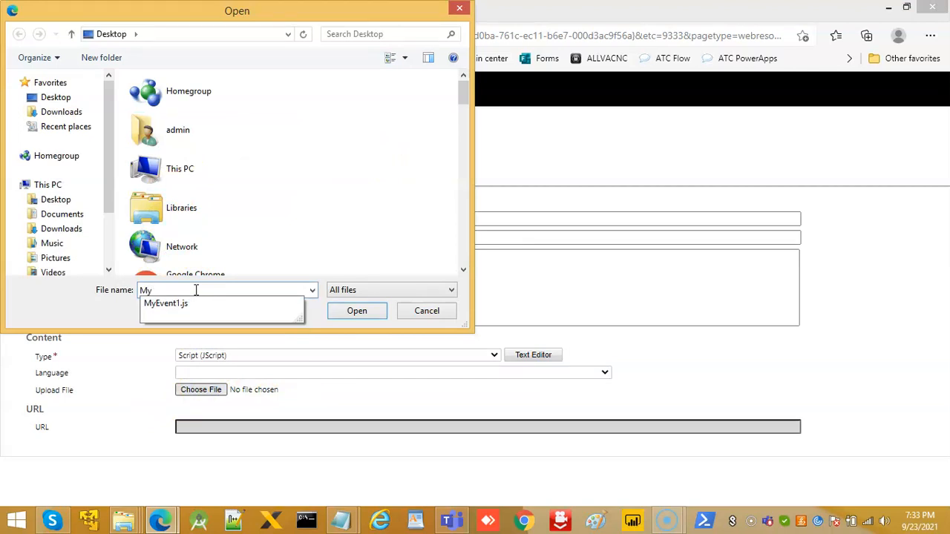
pyautogui.click(166, 303)
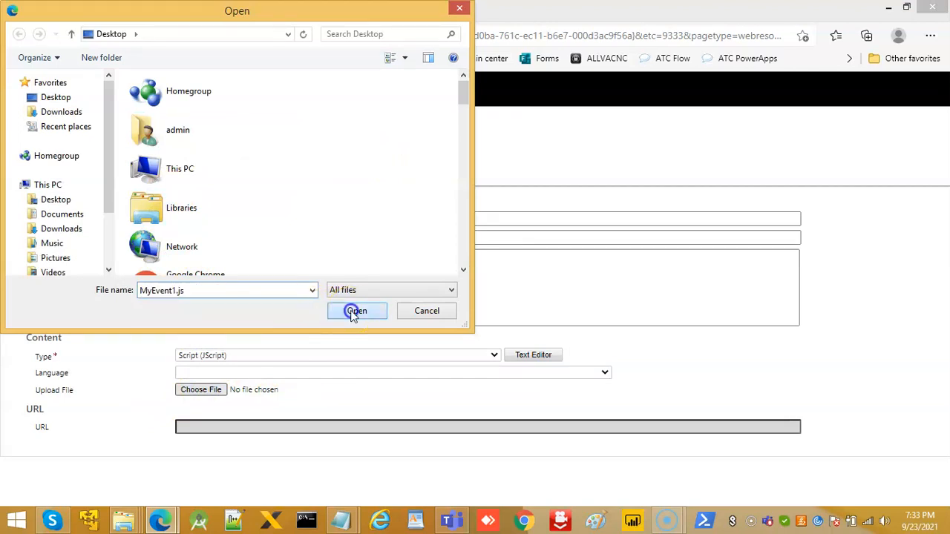
pyautogui.click(356, 310)
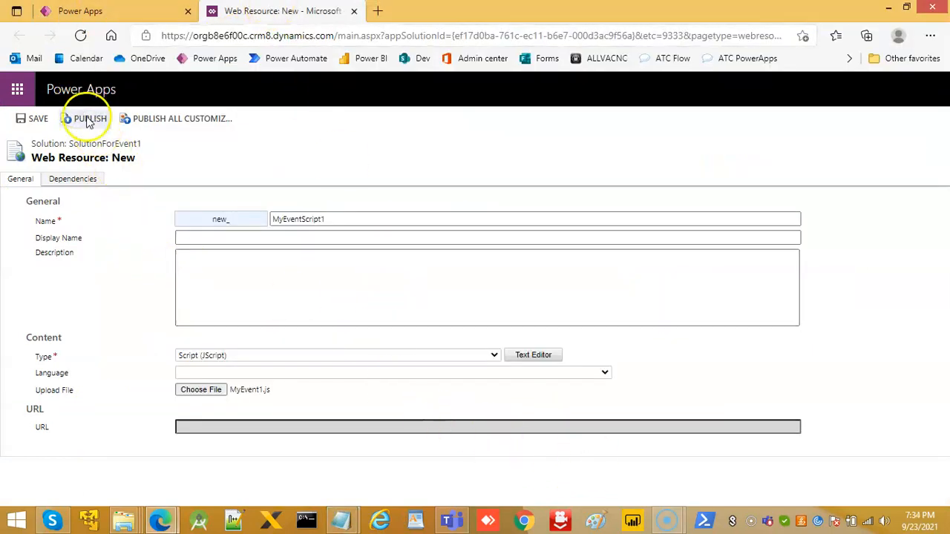
pyautogui.moveTo(136, 172)
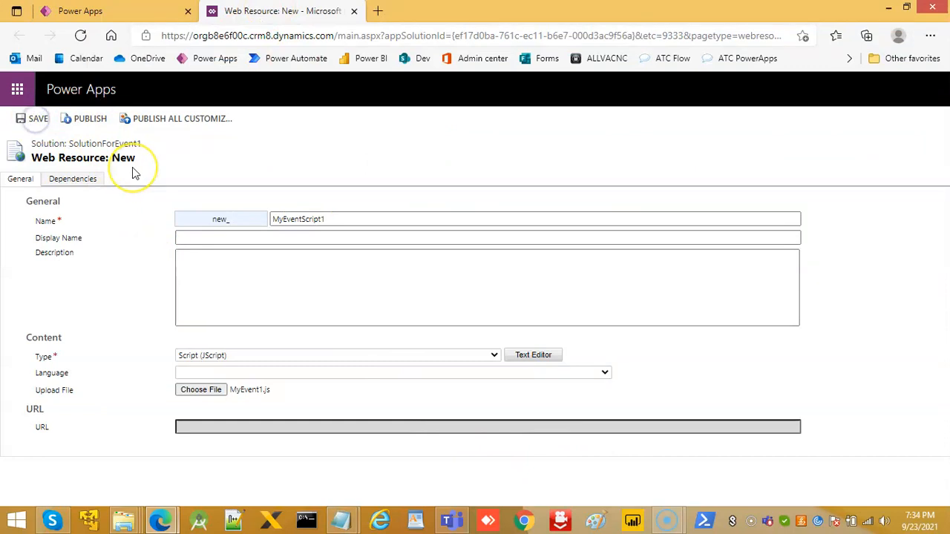
# - Save MyEventScript1 and return to the solution tab
pyautogui.click(33, 118)
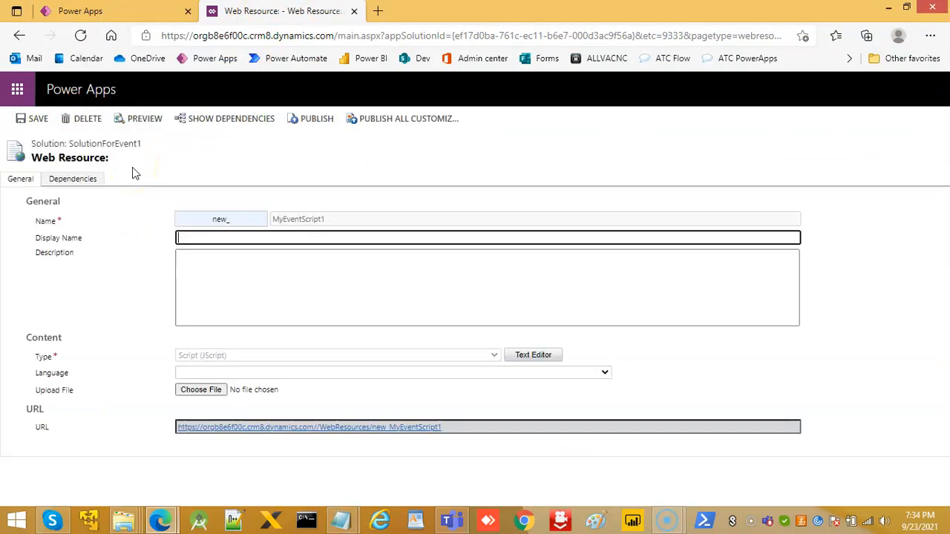
pyautogui.moveTo(141, 115)
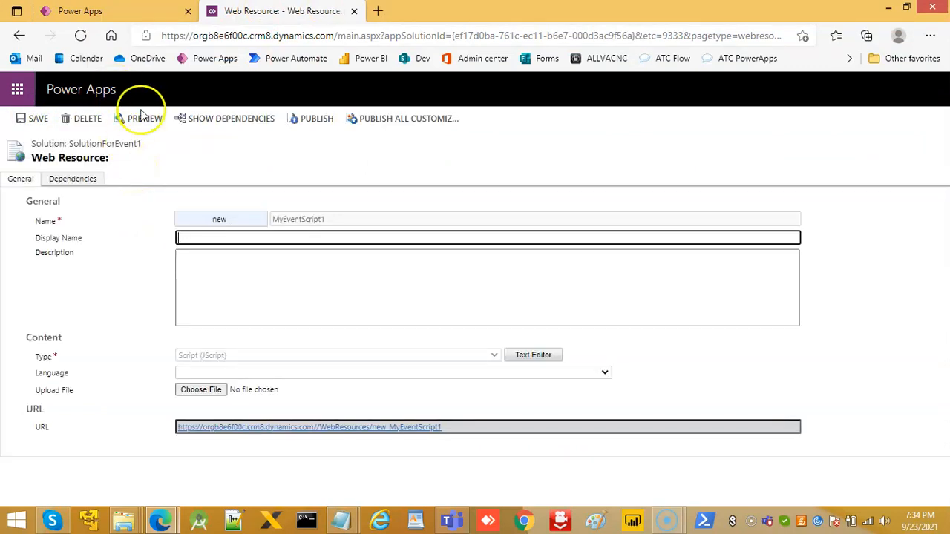
pyautogui.click(316, 118)
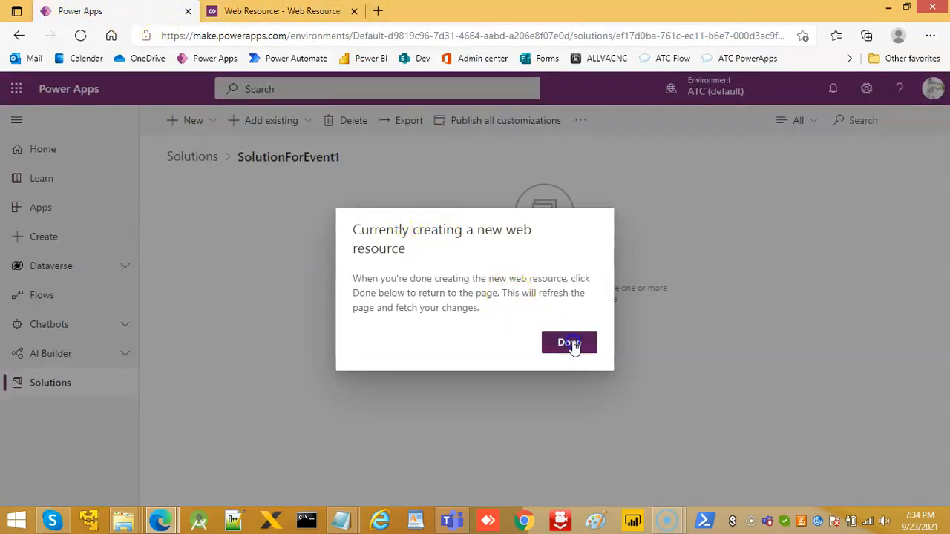
# - Refresh the solution, then create a new table named 'tblEvent1'
pyautogui.click(568, 342)
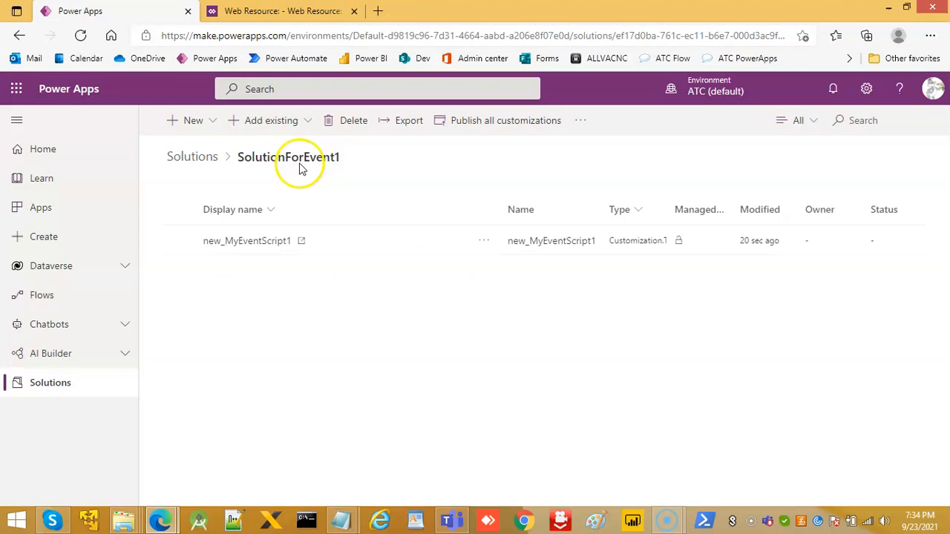
pyautogui.click(193, 120)
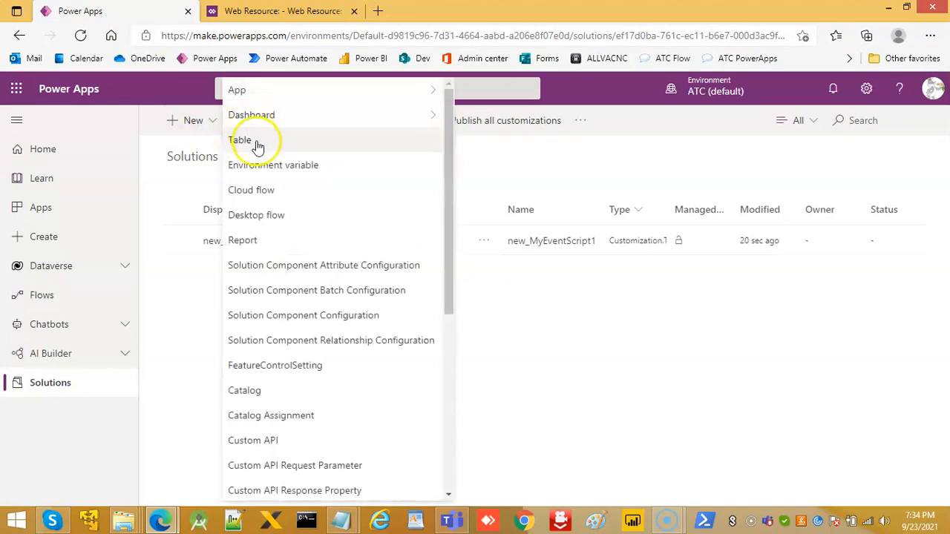
pyautogui.click(239, 140)
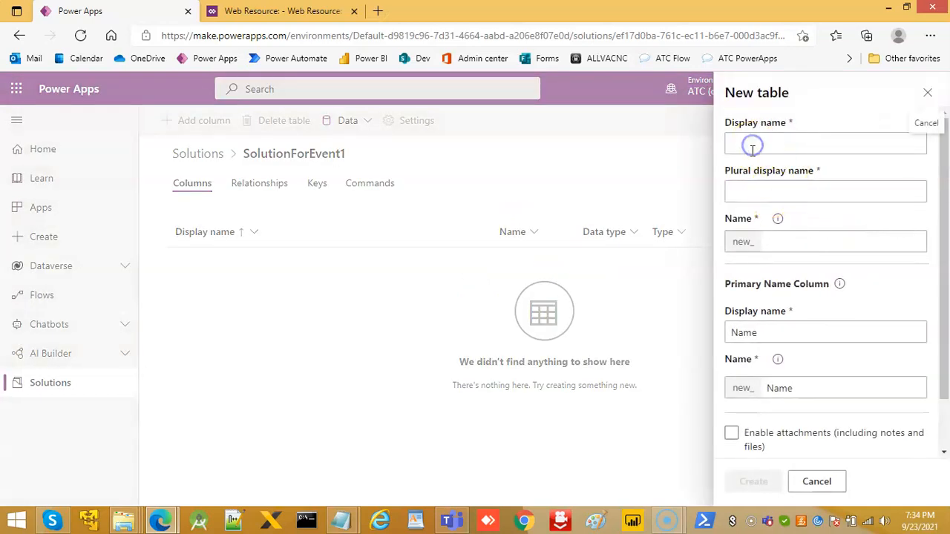
pyautogui.write('tbl')
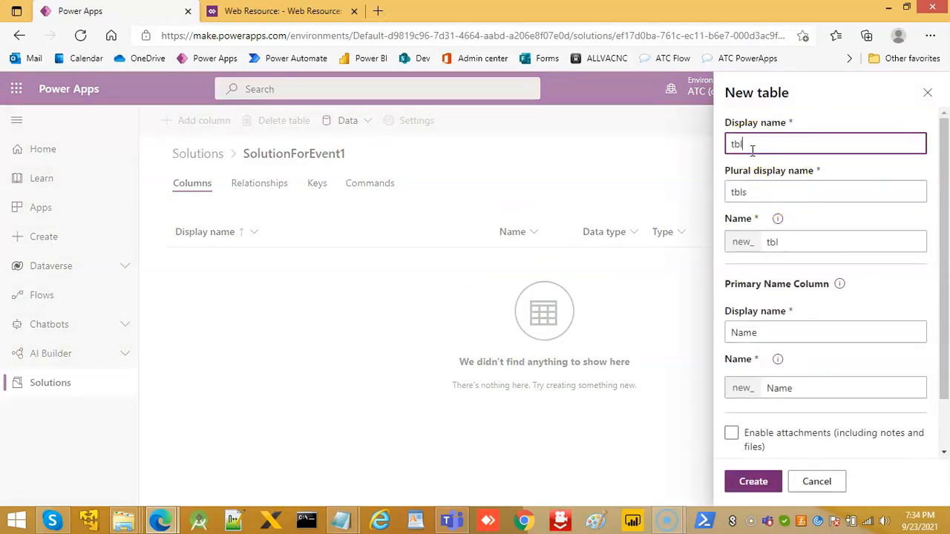
pyautogui.write('E')
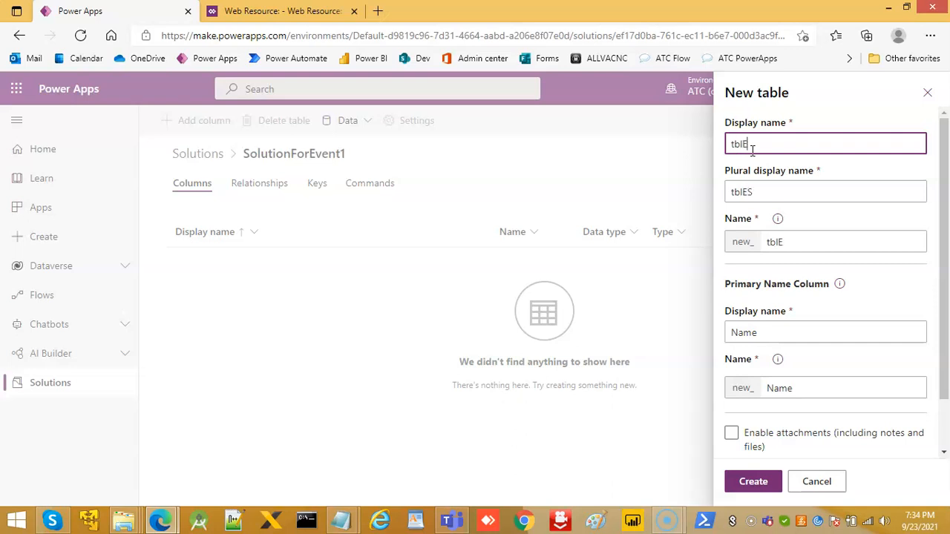
pyautogui.write('vent1')
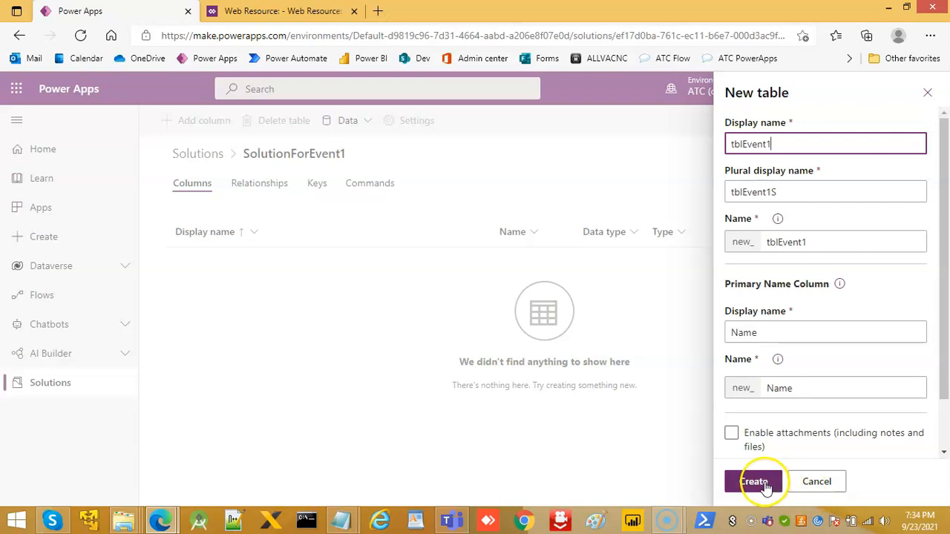
pyautogui.click(754, 481)
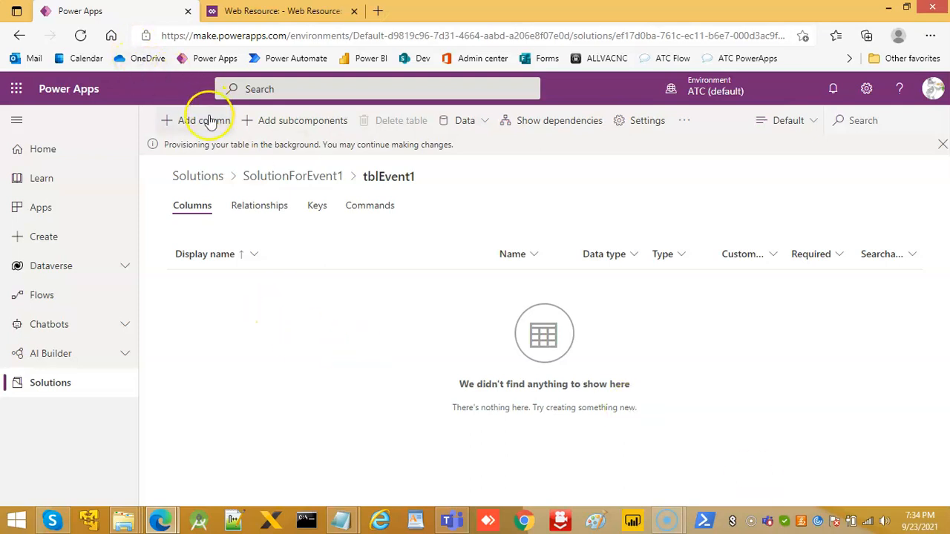
# - Add a 'FirstName' column to tblEvent1 and save the table
pyautogui.click(196, 120)
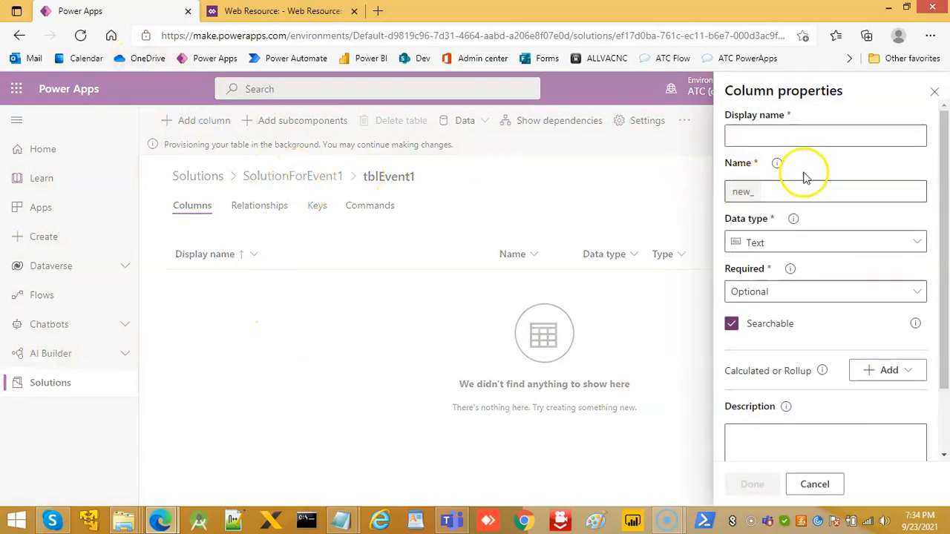
pyautogui.click(825, 135)
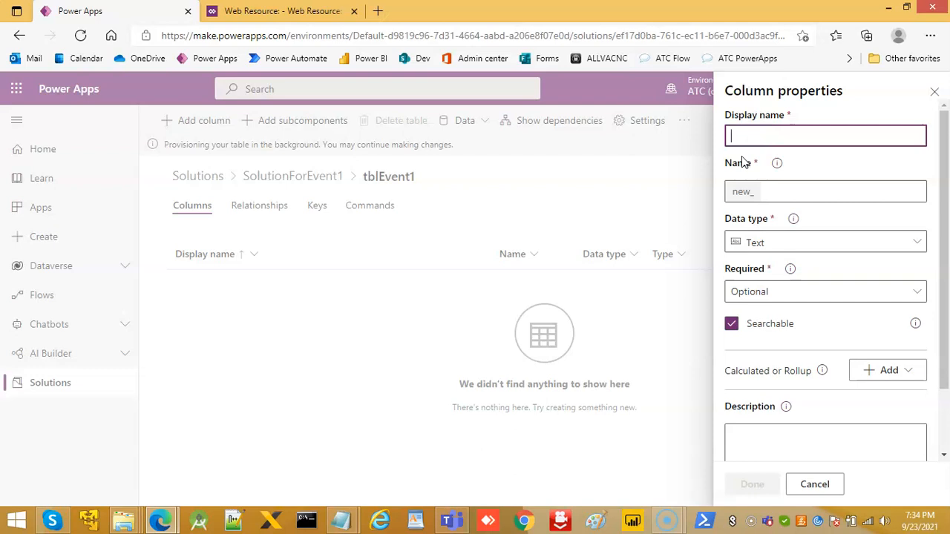
pyautogui.write('First')
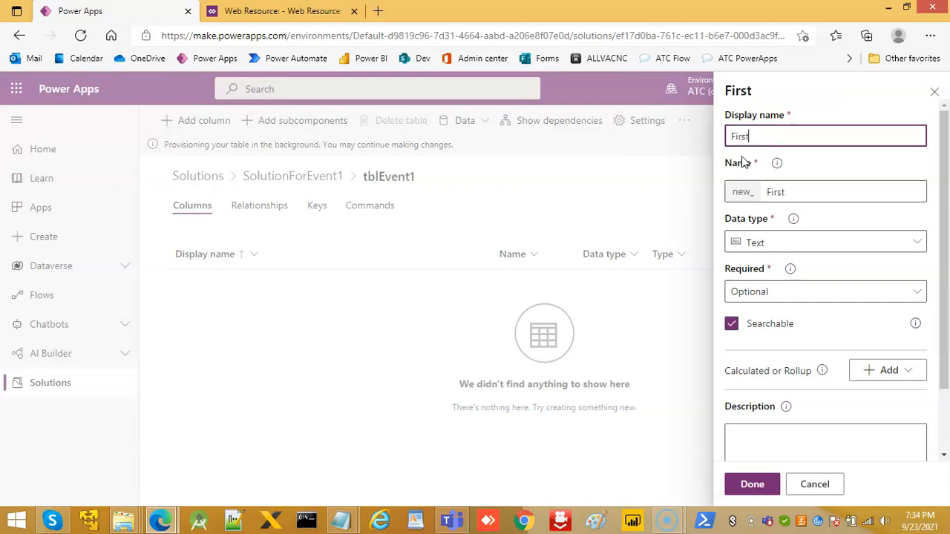
pyautogui.write('Na')
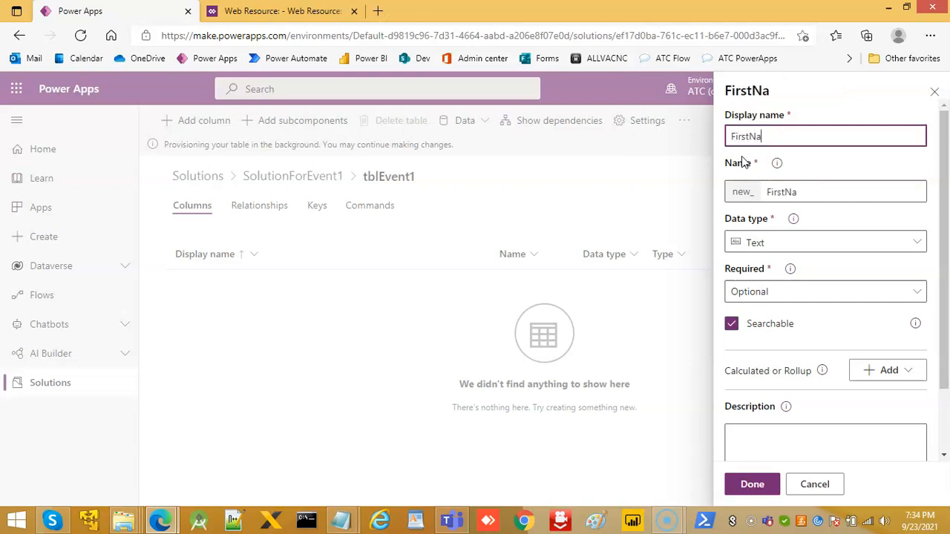
pyautogui.write('me')
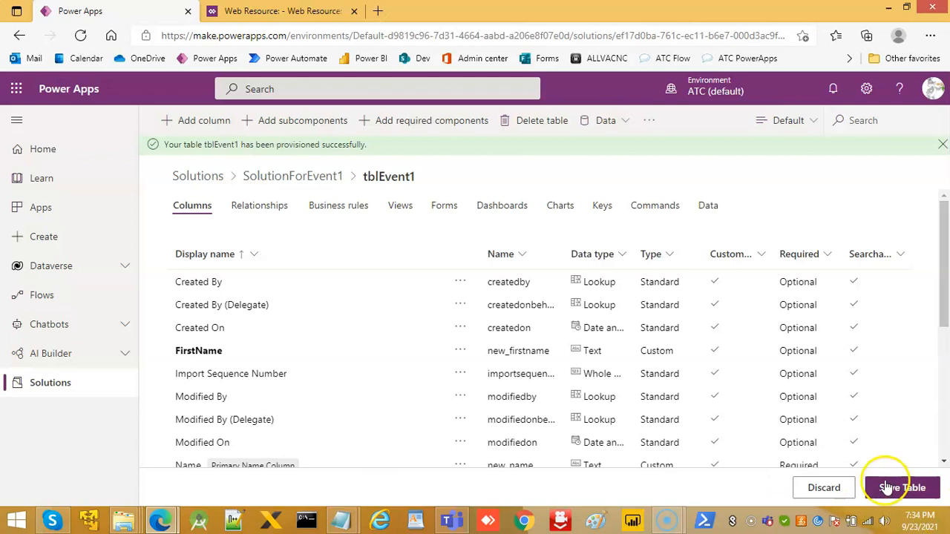
pyautogui.click(903, 488)
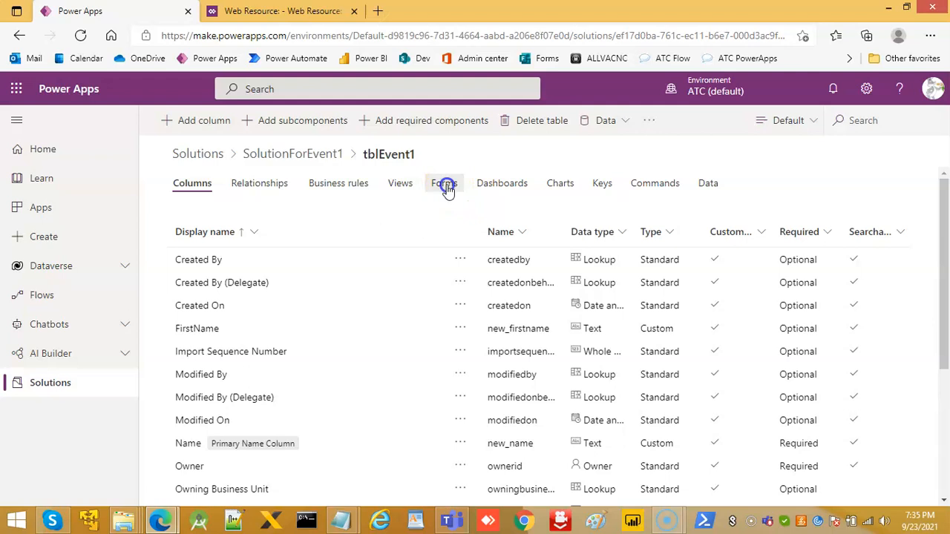
# - Open tblEvent1's Main Information form in the designer, reopening the table after forms fail to load
pyautogui.click(443, 183)
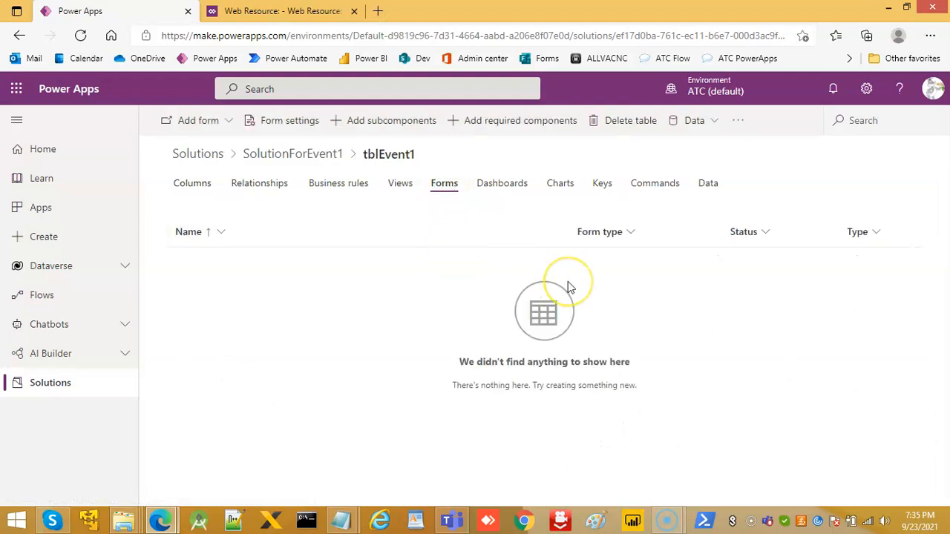
pyautogui.moveTo(553, 290)
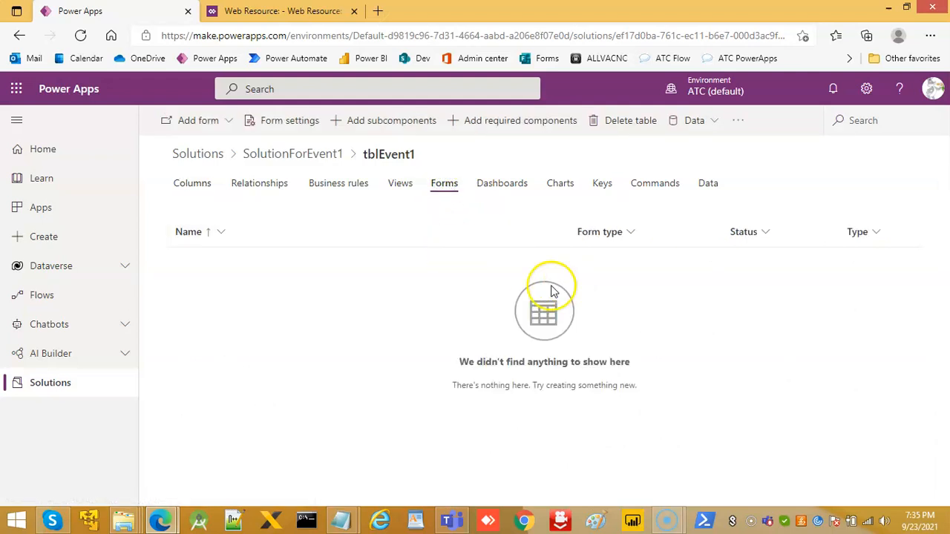
pyautogui.moveTo(481, 281)
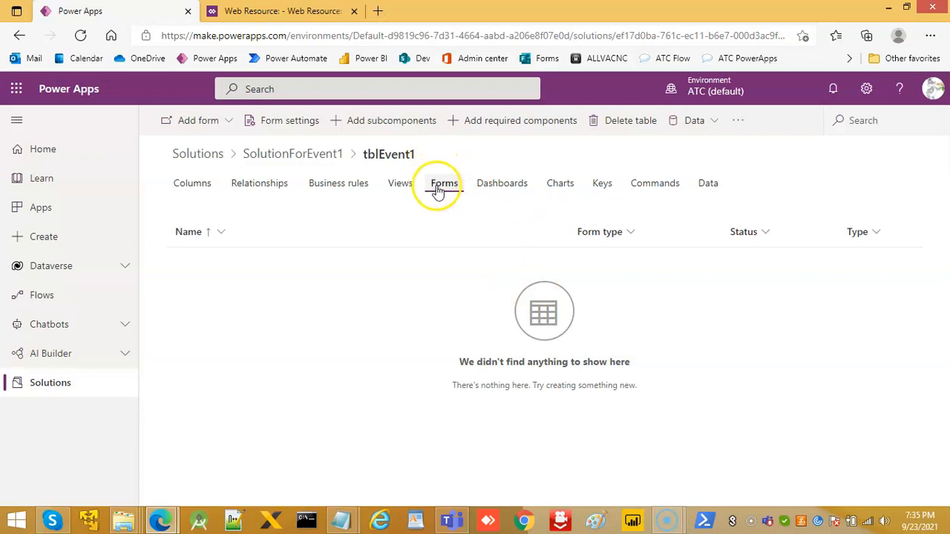
pyautogui.click(288, 156)
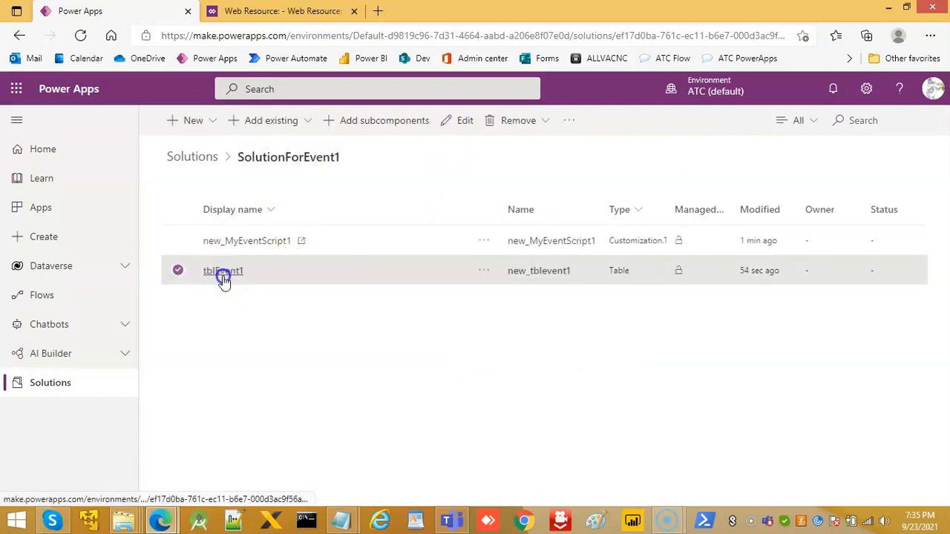
pyautogui.click(223, 271)
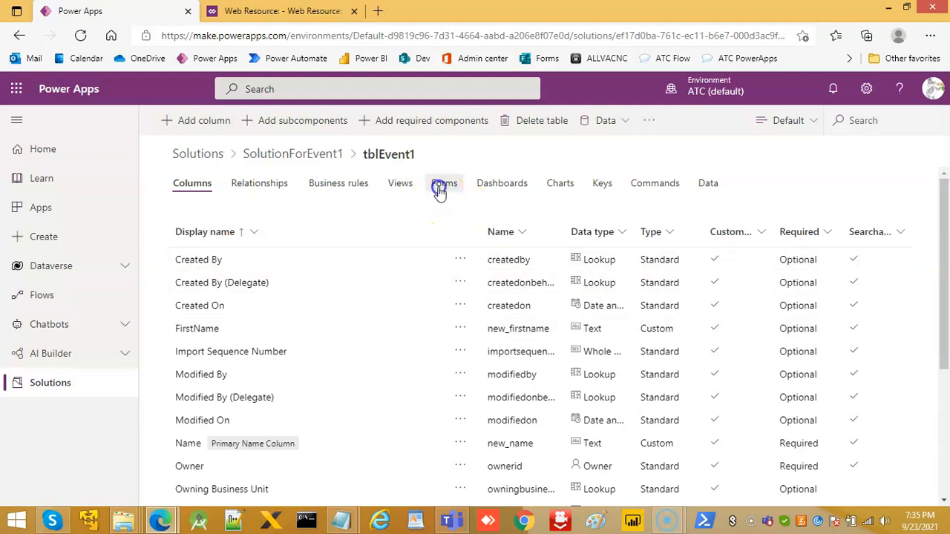
pyautogui.click(444, 183)
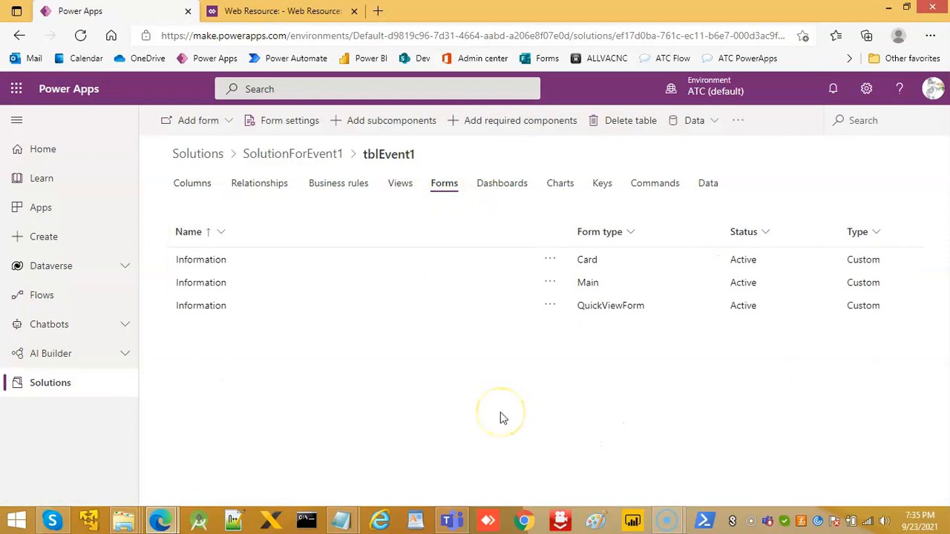
pyautogui.moveTo(564, 305)
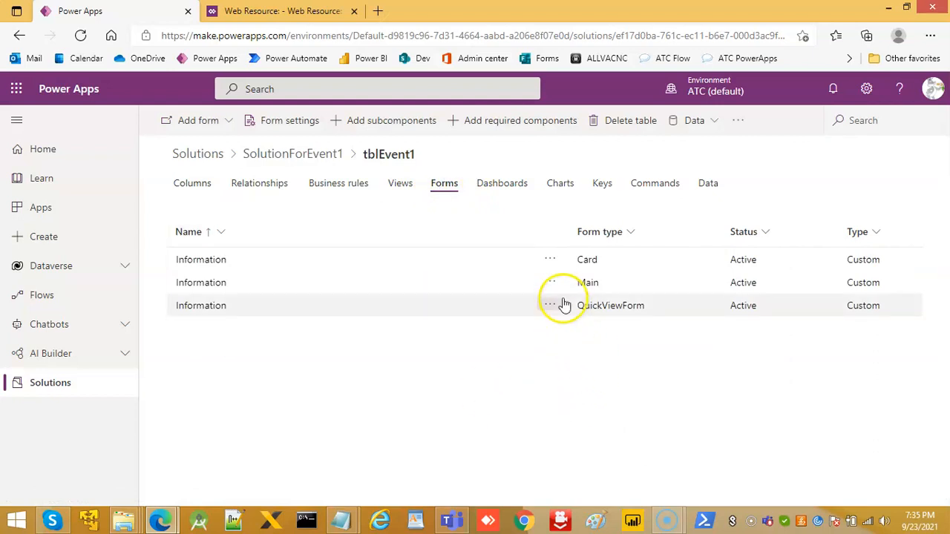
pyautogui.click(549, 281)
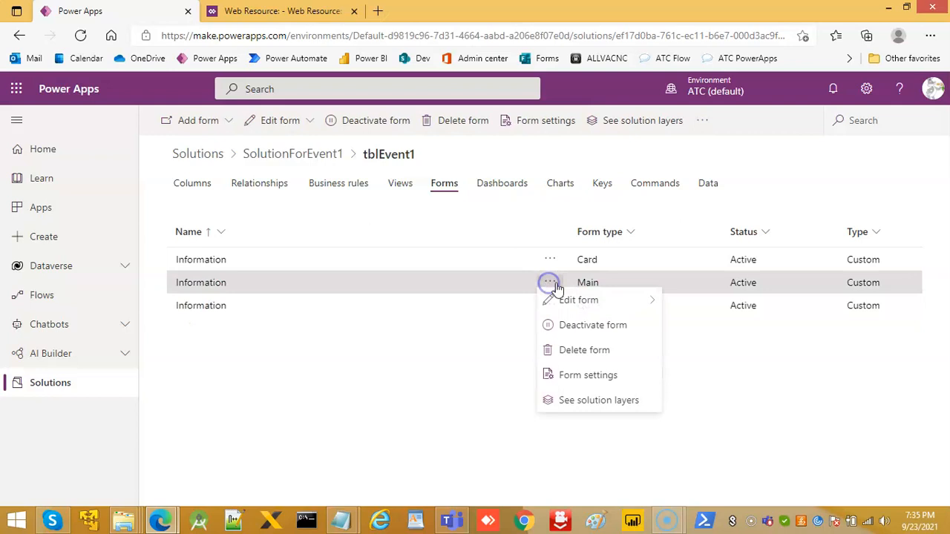
pyautogui.click(578, 300)
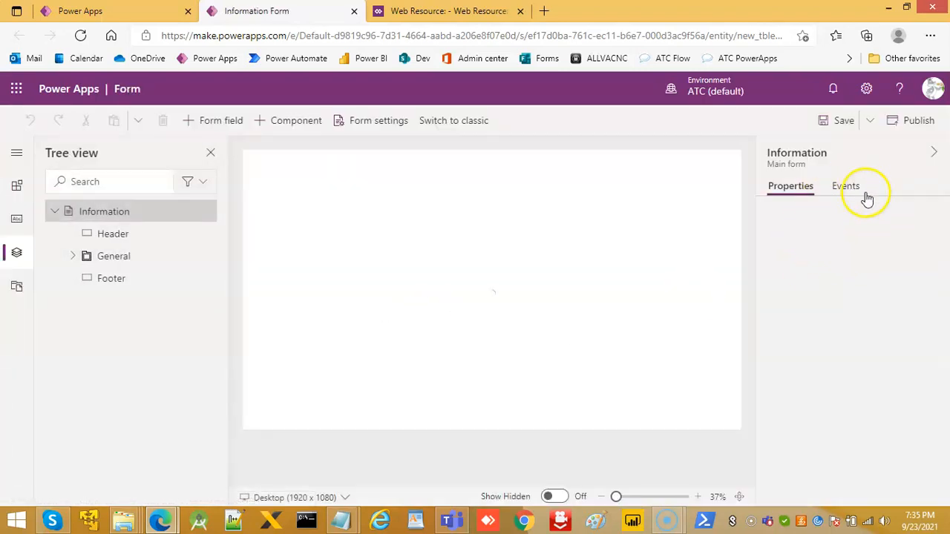
# - Add the new_MyEventScript1 JavaScript library to the Information form's event libraries
pyautogui.click(846, 185)
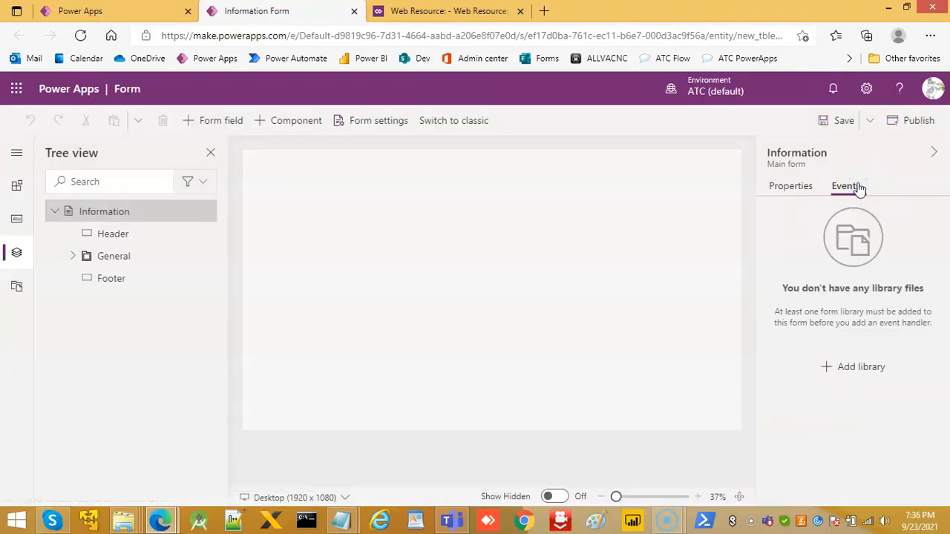
pyautogui.click(845, 185)
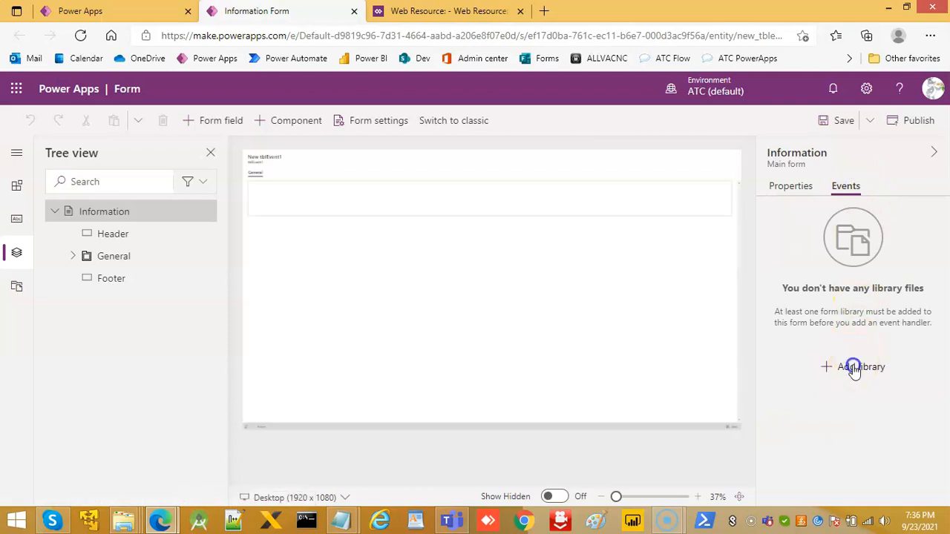
pyautogui.click(860, 366)
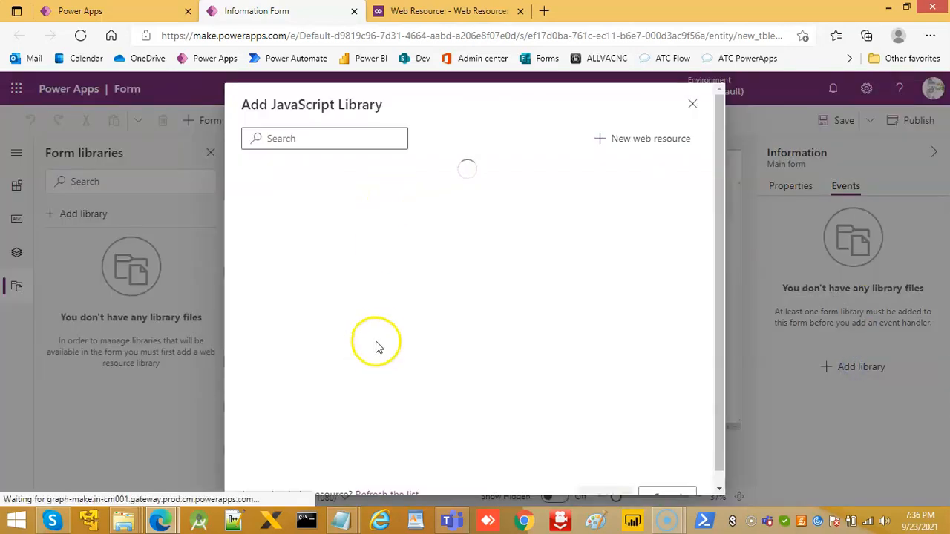
pyautogui.moveTo(371, 386)
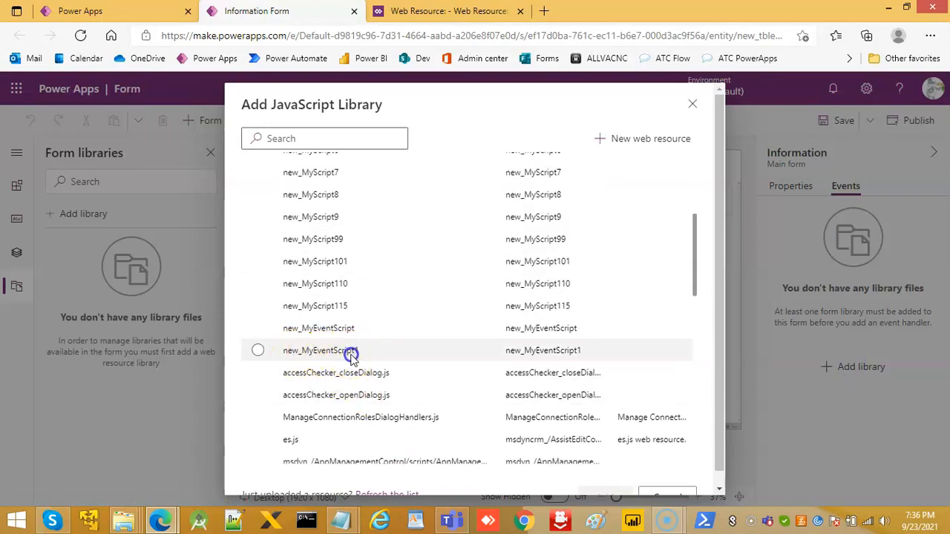
pyautogui.click(258, 350)
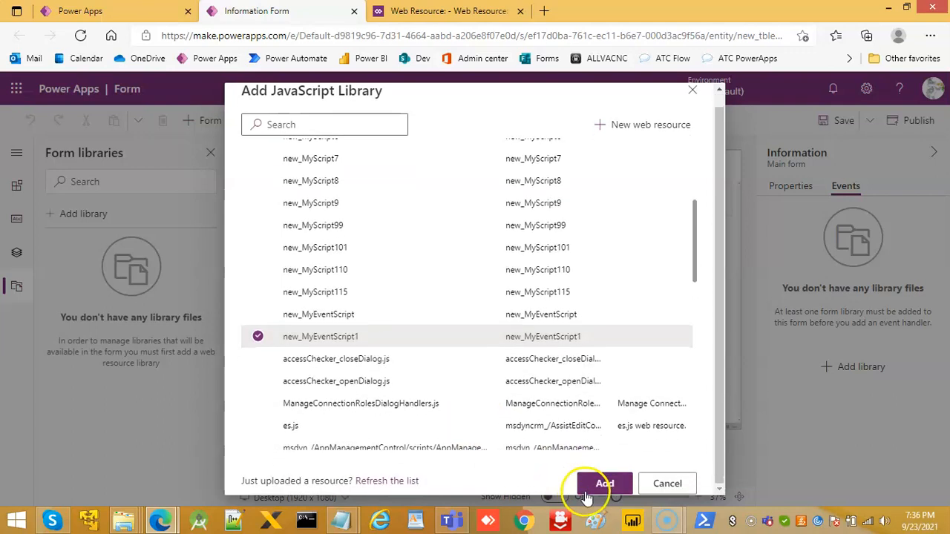
pyautogui.click(605, 483)
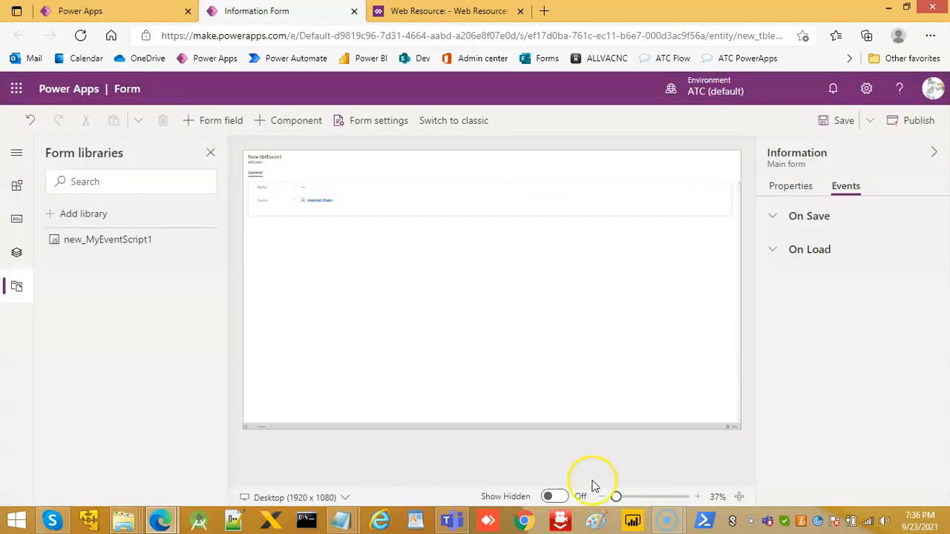
pyautogui.moveTo(768, 406)
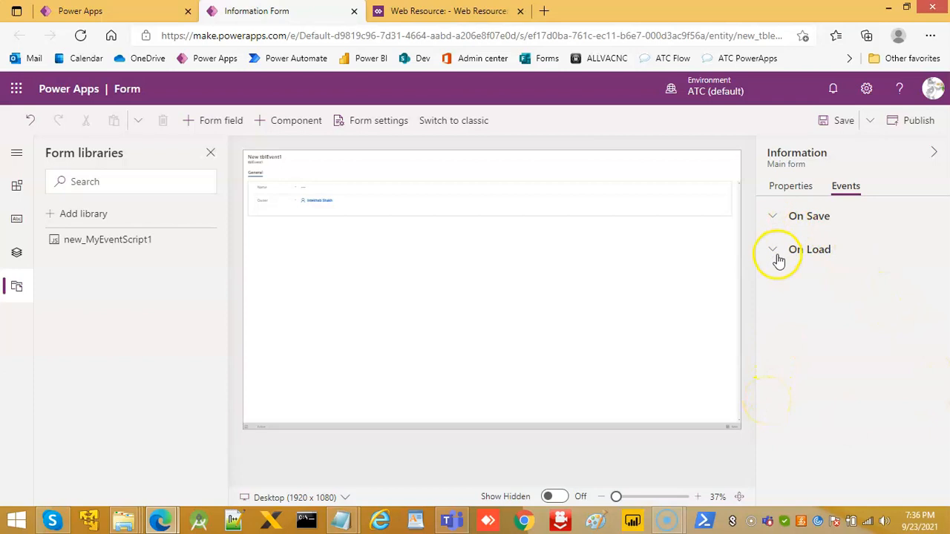
# - Add an On Load handler calling Sdk.formOnLoad with Pass execution context ticked
pyautogui.click(772, 248)
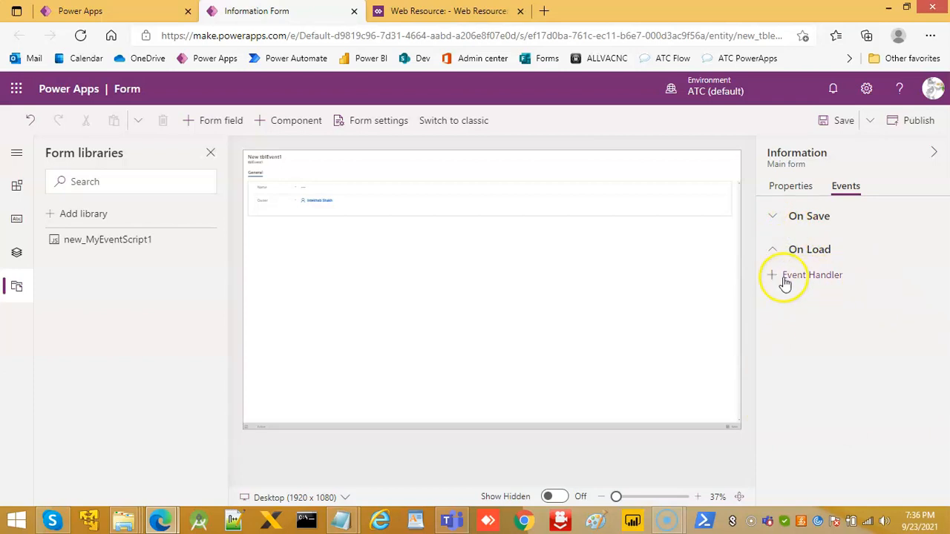
pyautogui.click(812, 274)
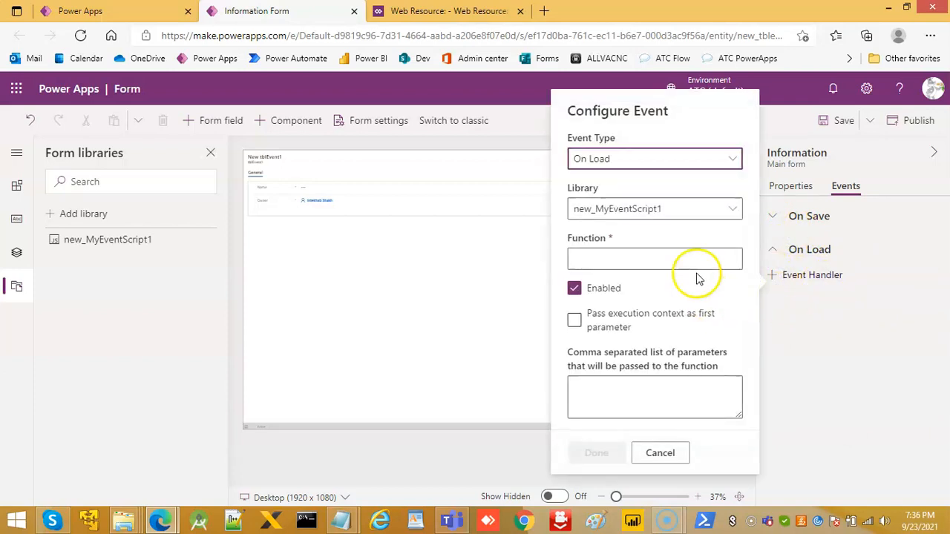
pyautogui.moveTo(615, 245)
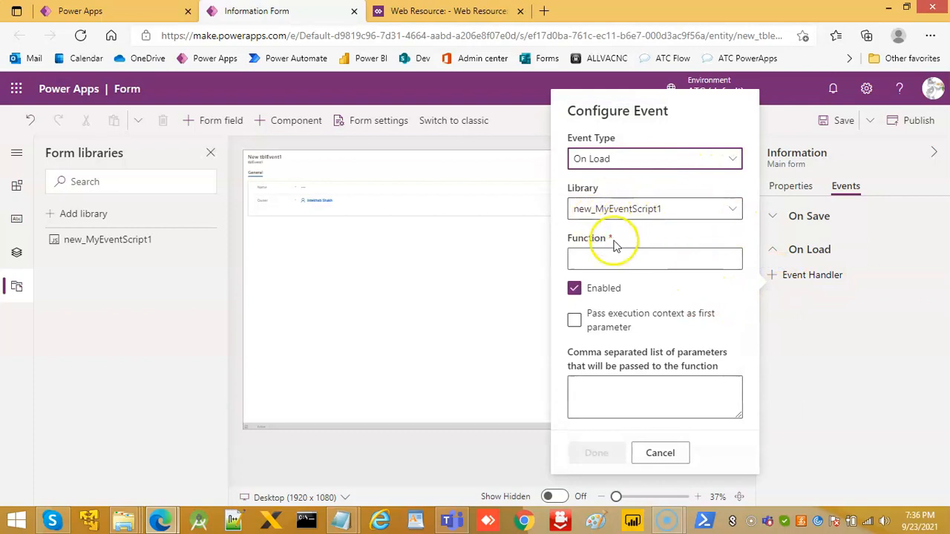
pyautogui.click(574, 320)
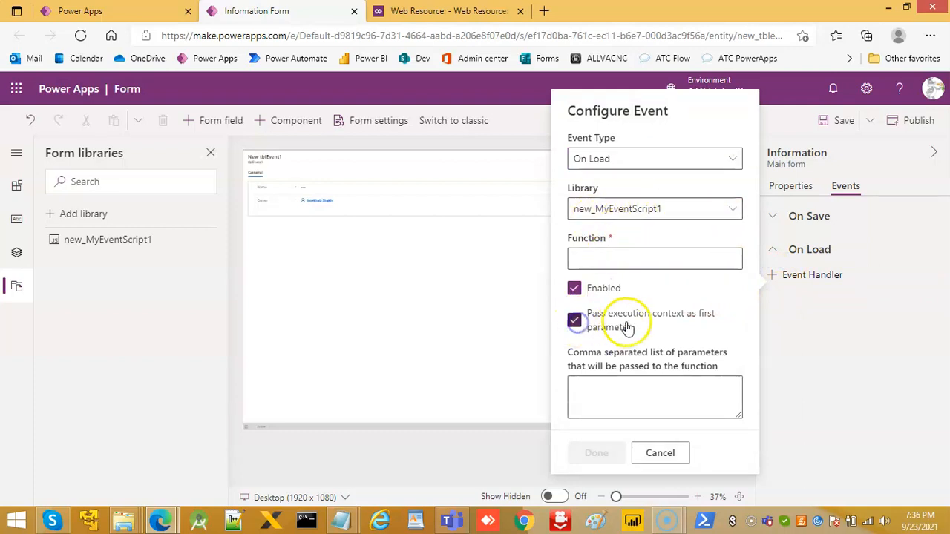
pyautogui.click(654, 259)
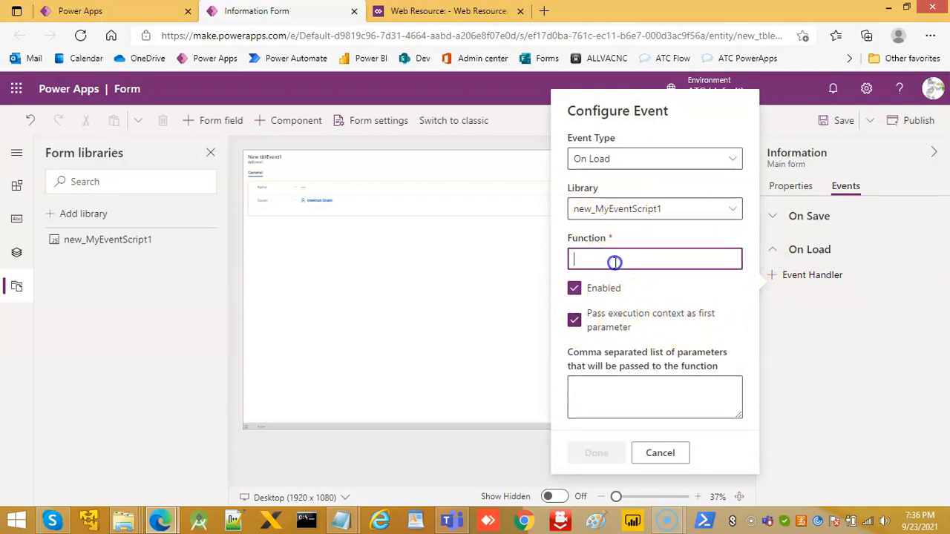
pyautogui.write('Sd')
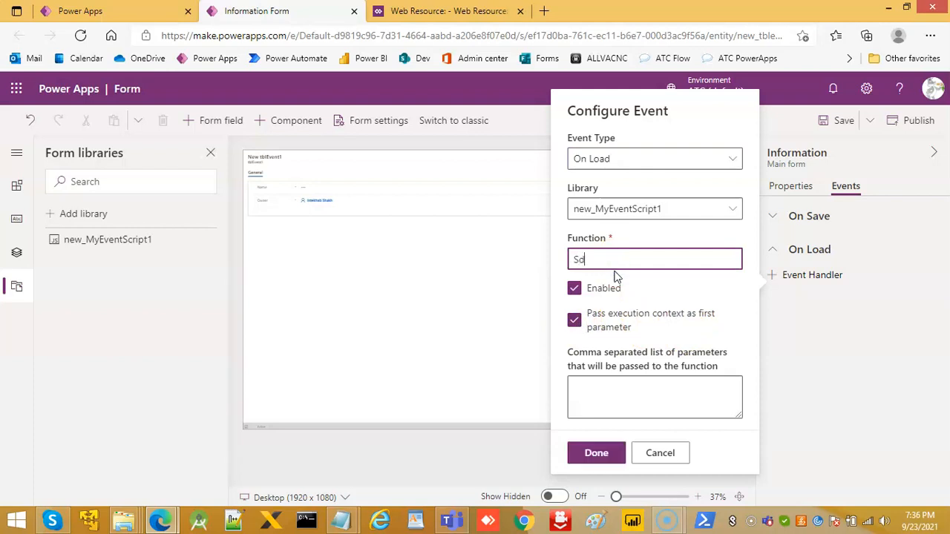
pyautogui.write('dk.f')
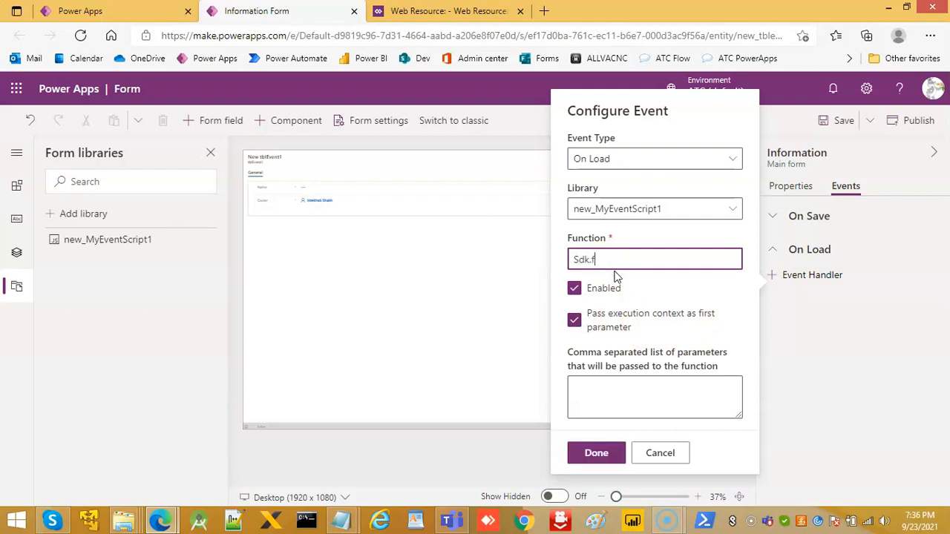
pyautogui.write('orm')
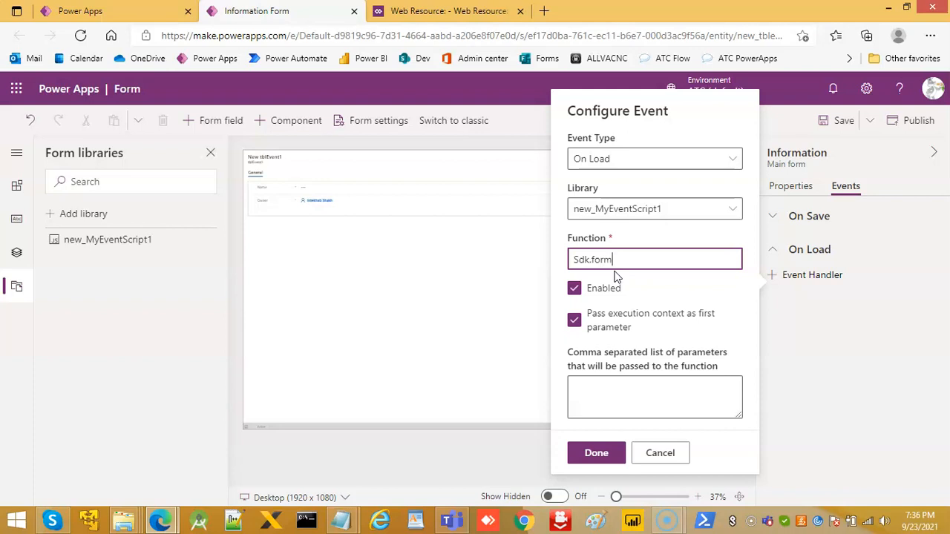
pyautogui.write('OnLo')
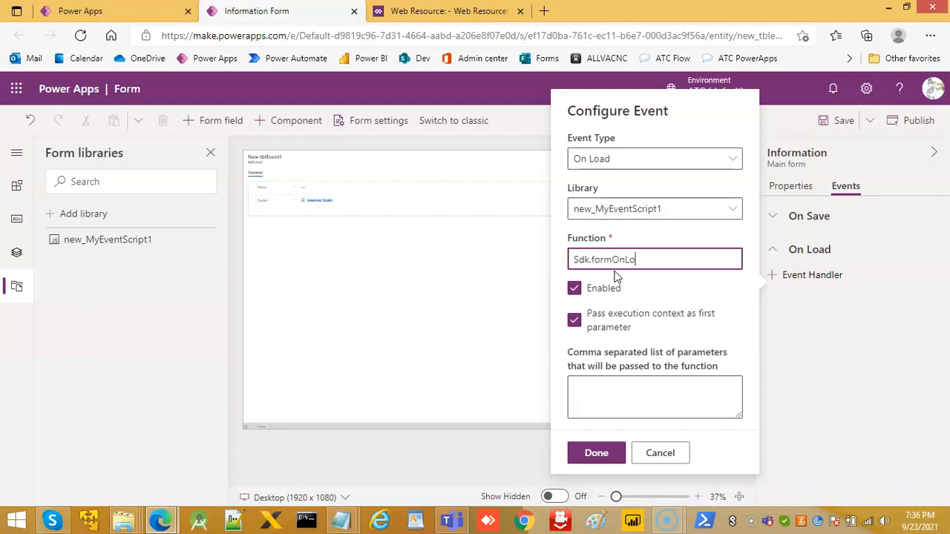
pyautogui.write('ad')
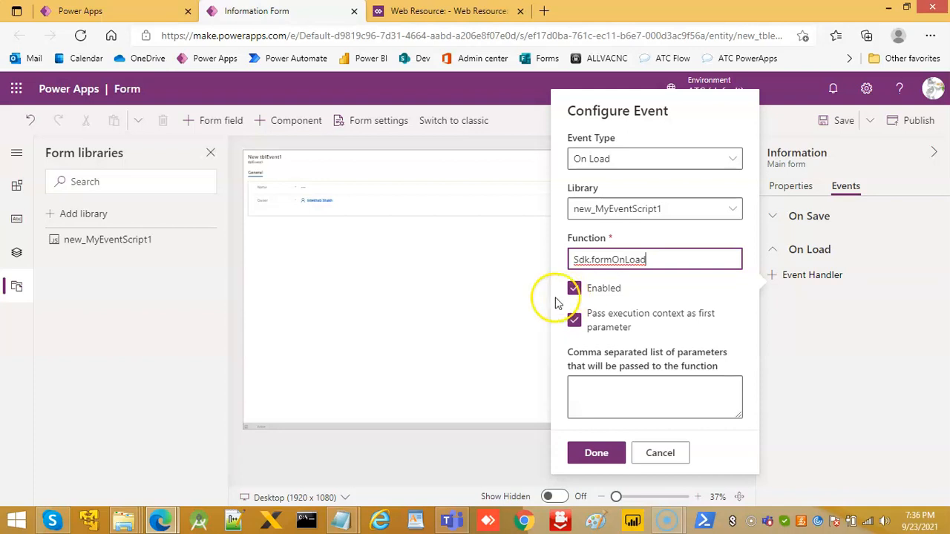
pyautogui.doubleClick(581, 259)
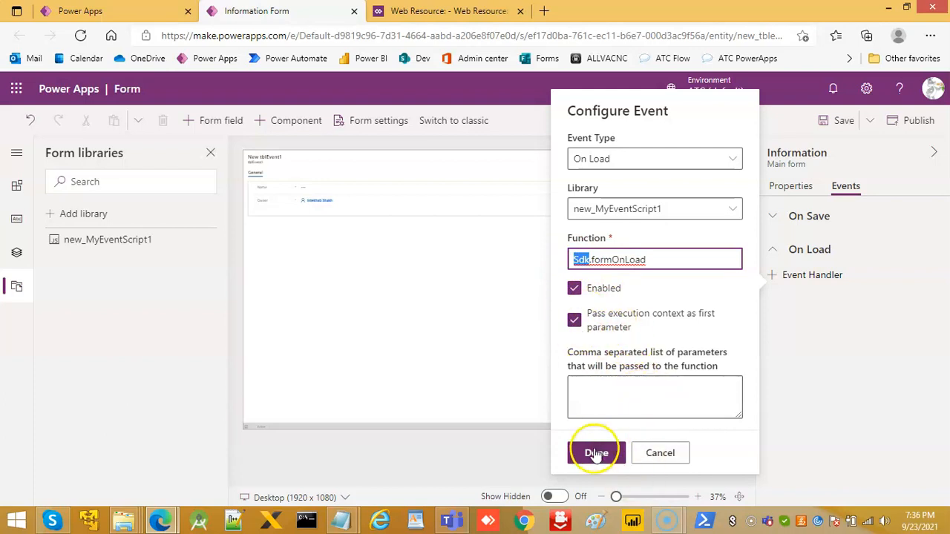
pyautogui.click(596, 453)
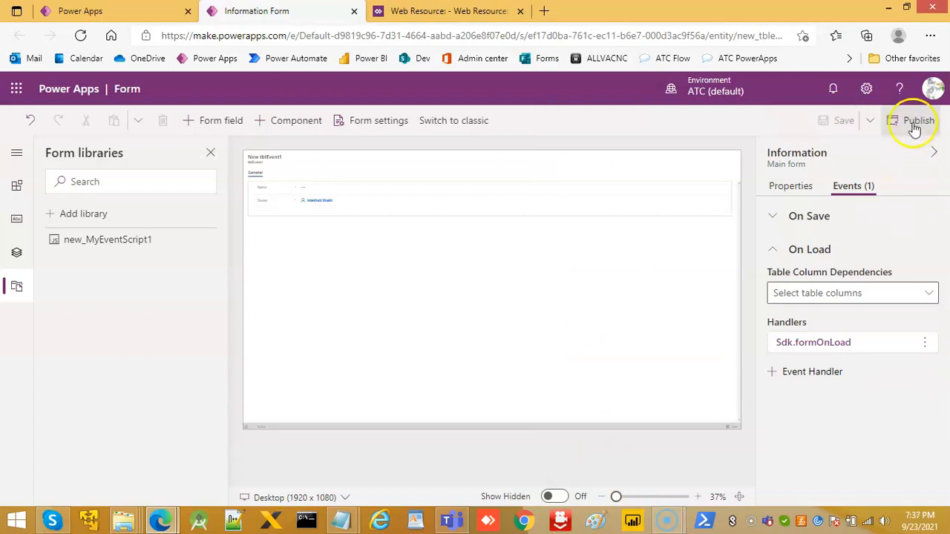
# - Publish the Information form with its Sdk.formOnLoad handler
pyautogui.click(918, 120)
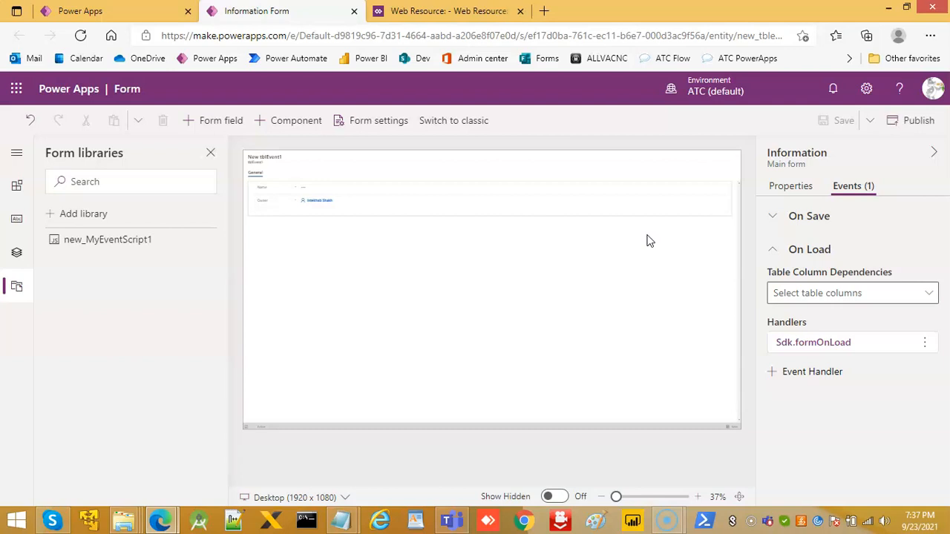
pyautogui.moveTo(476, 266)
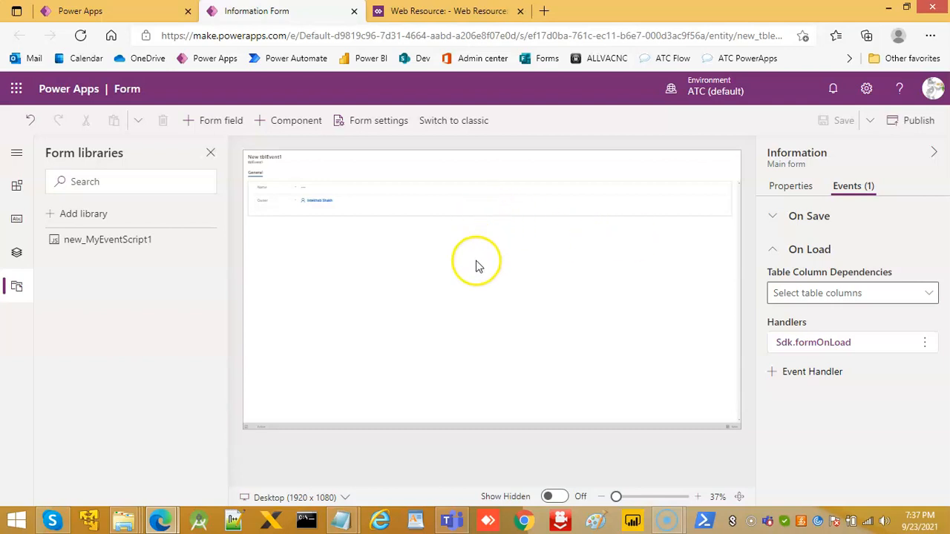
pyautogui.moveTo(354, 11)
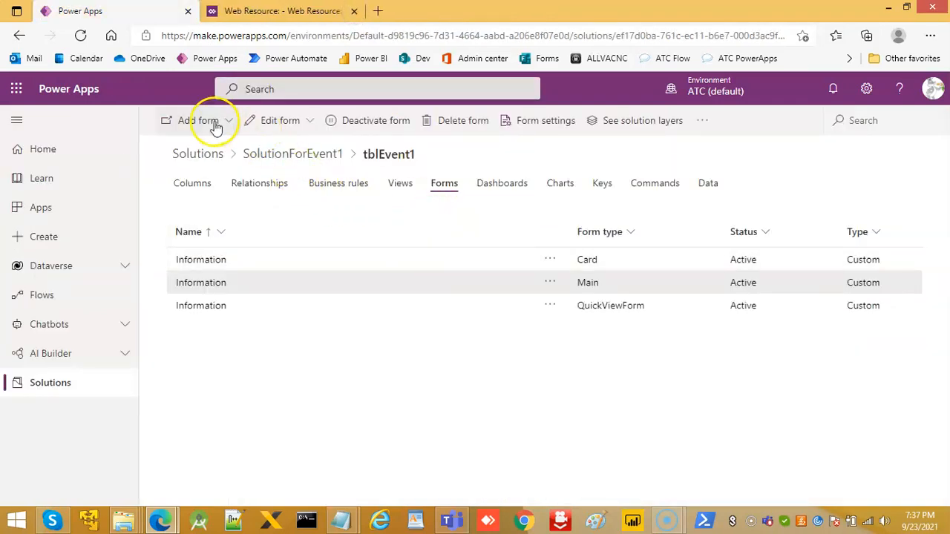
# - Show tblEvent1's data, dismiss the permissions, sync-error and records notices, and start a new record
pyautogui.click(707, 183)
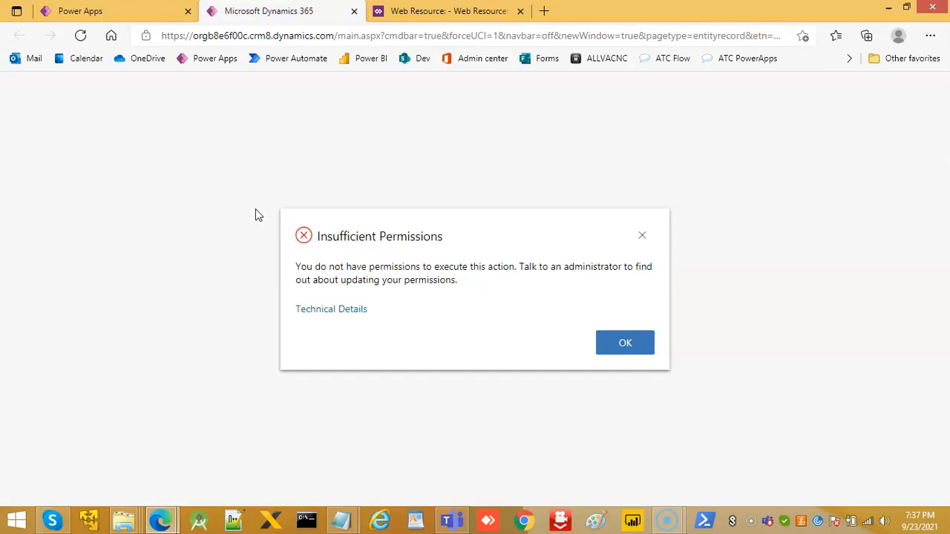
pyautogui.click(625, 342)
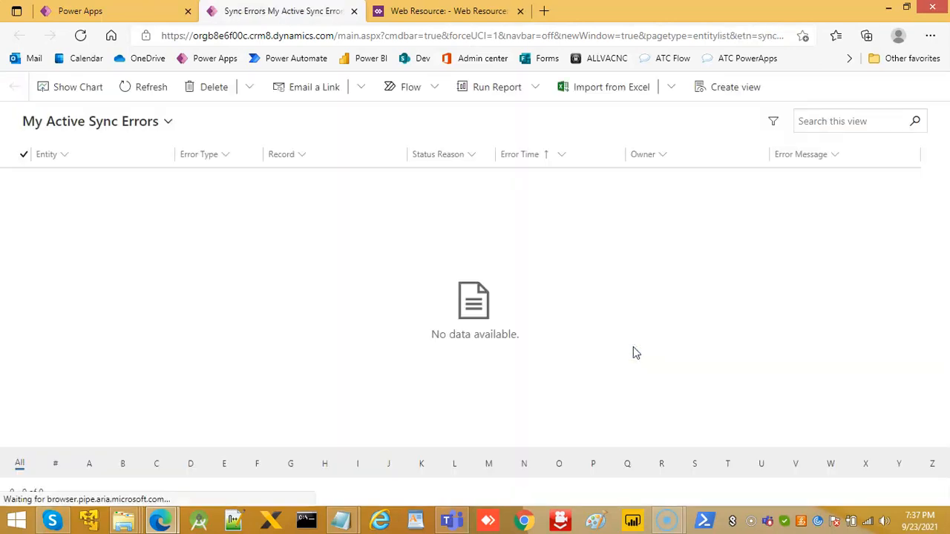
pyautogui.moveTo(353, 12)
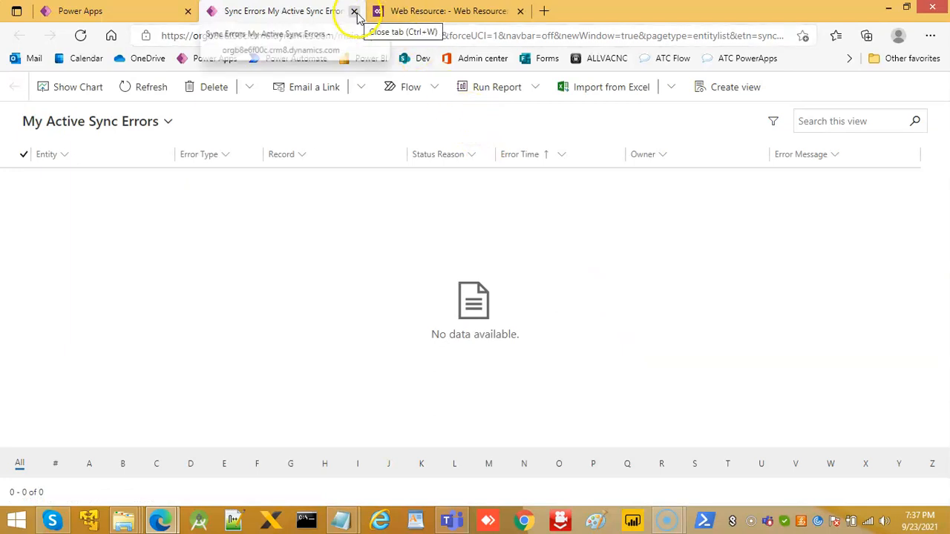
pyautogui.click(354, 11)
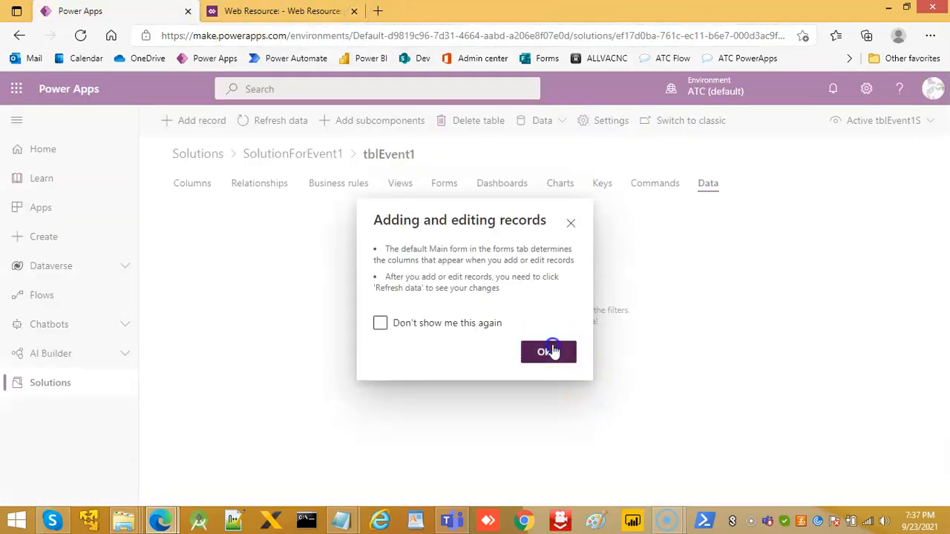
pyautogui.click(548, 352)
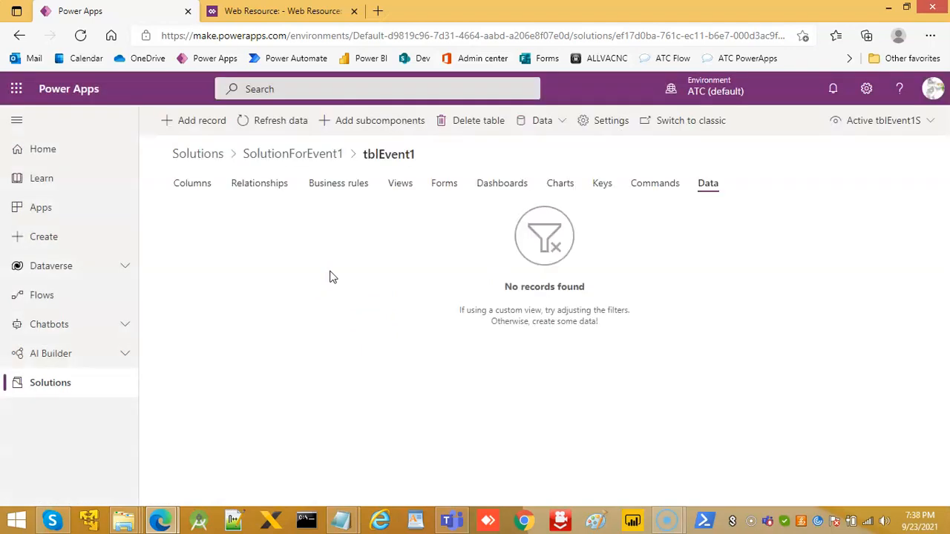
pyautogui.click(201, 121)
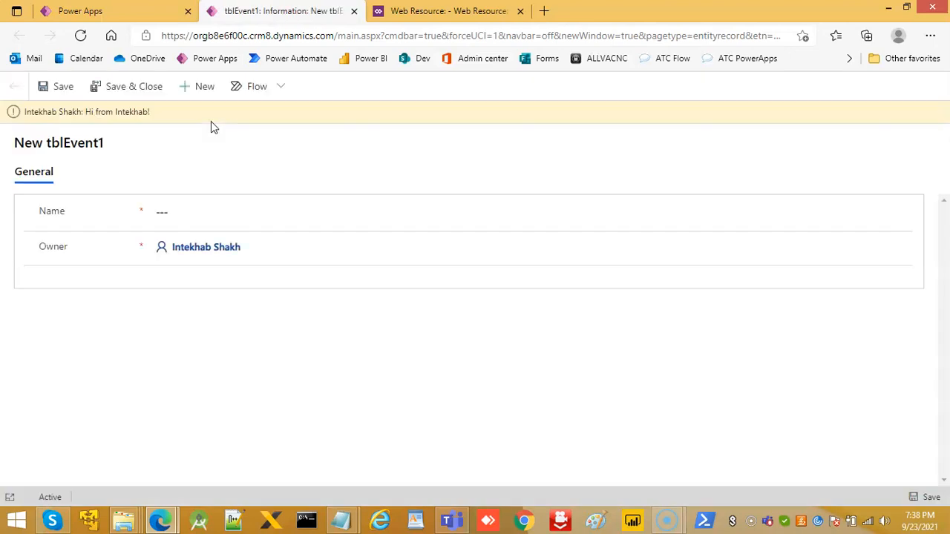
pyautogui.moveTo(156, 119)
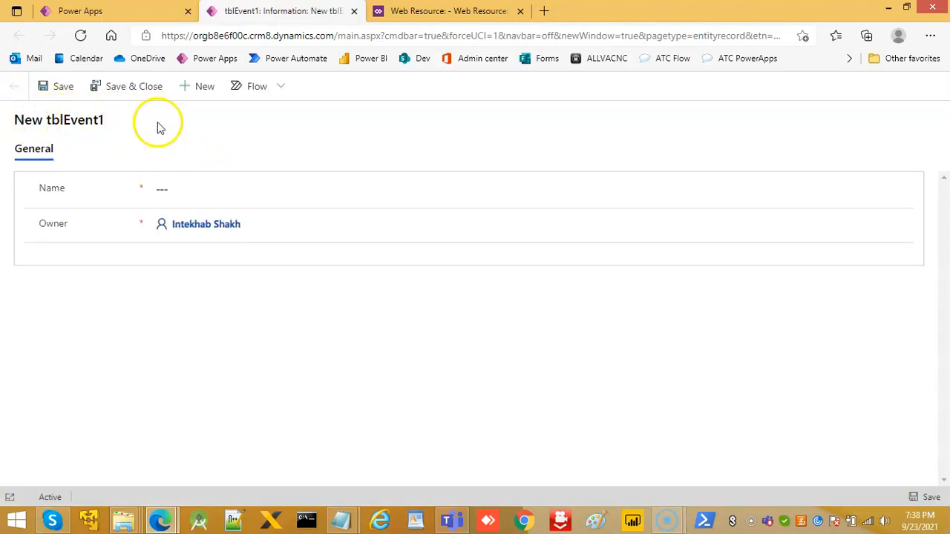
pyautogui.moveTo(171, 132)
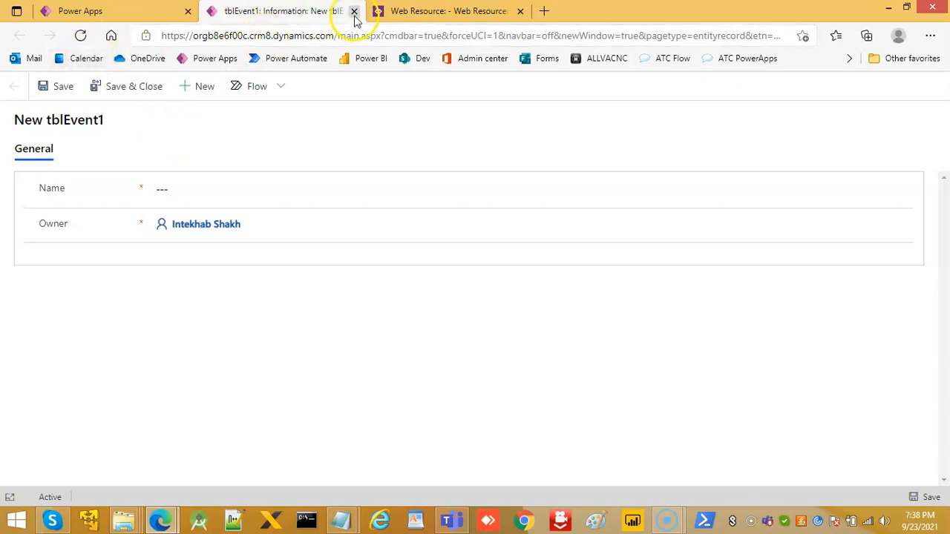
pyautogui.click(354, 10)
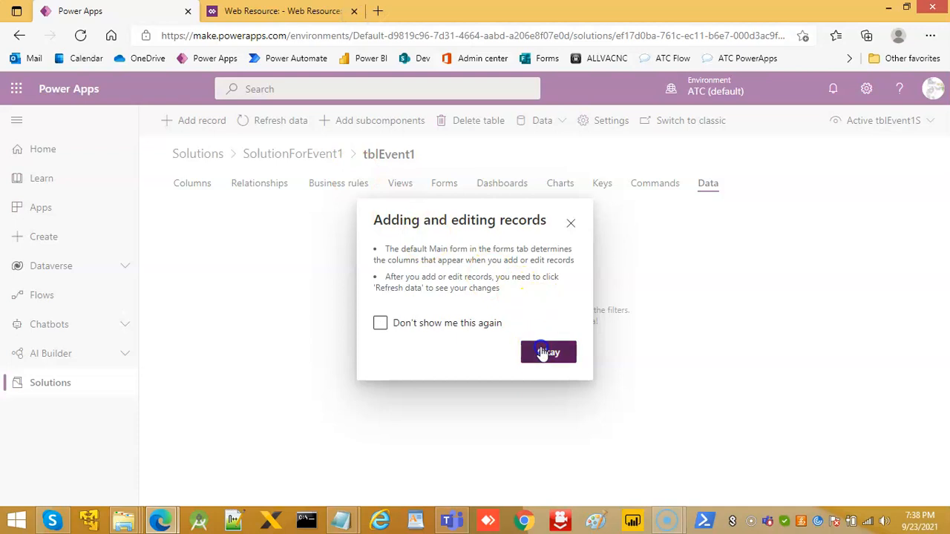
pyautogui.click(547, 351)
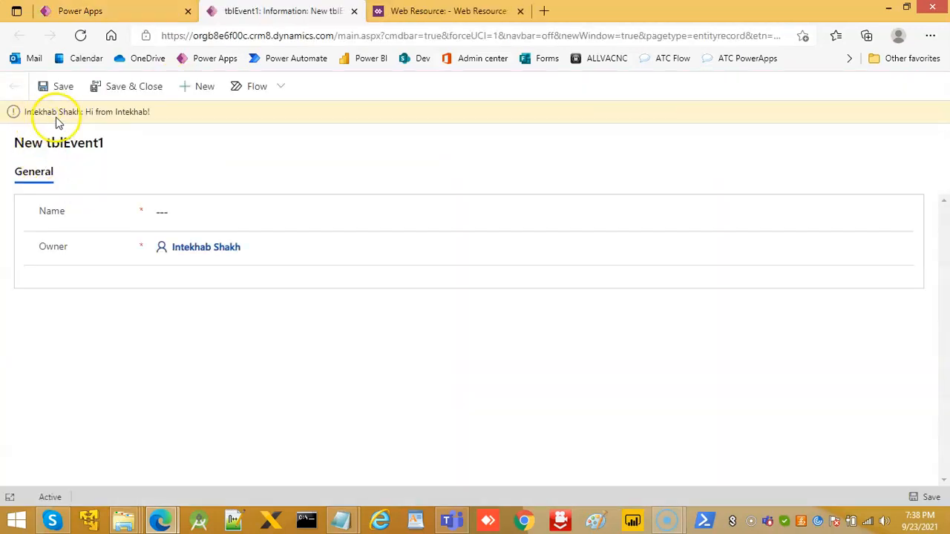
pyautogui.moveTo(67, 119)
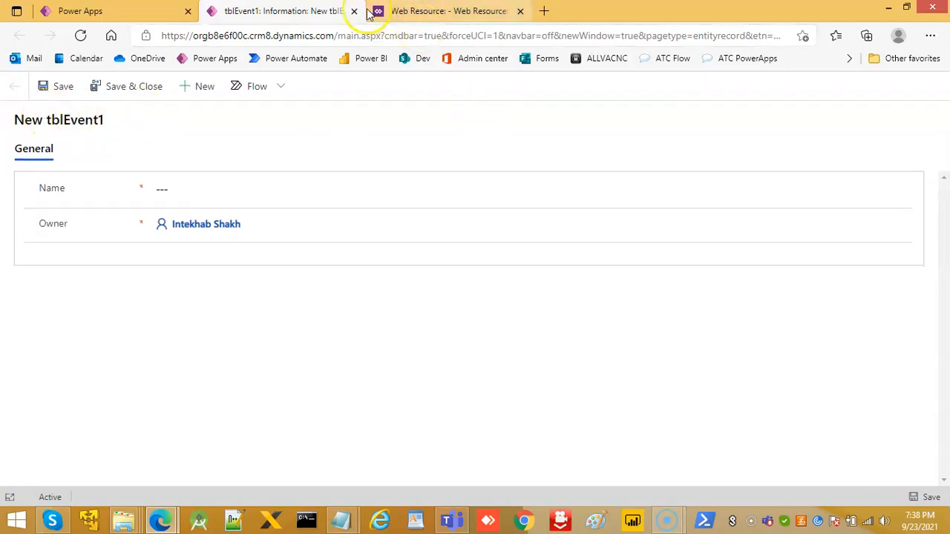
pyautogui.click(354, 10)
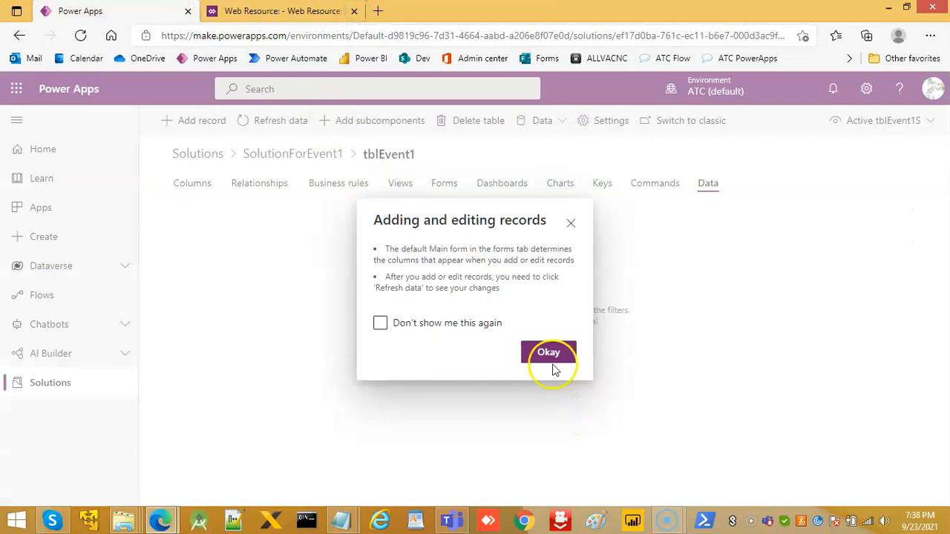
pyautogui.click(548, 352)
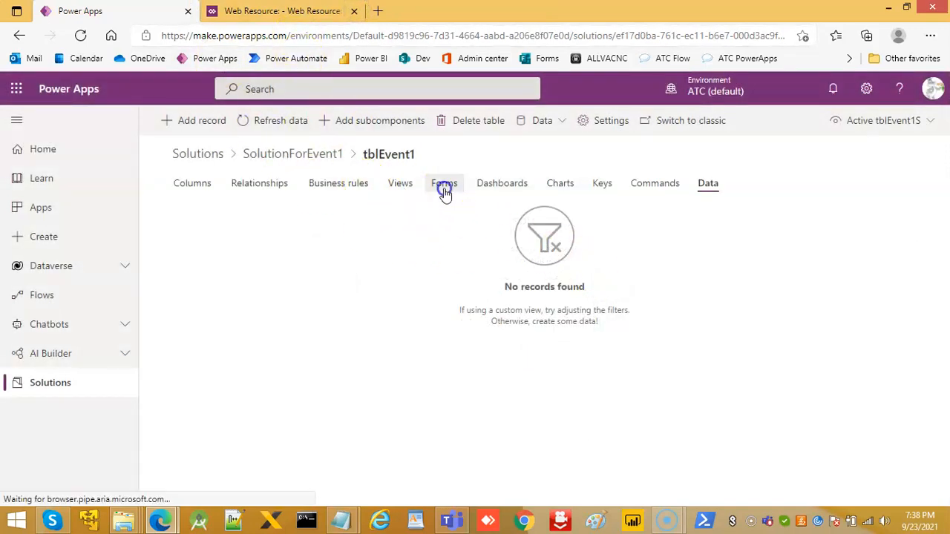
# - Edit tblEvent1's Main form in a new browser tab
pyautogui.click(444, 183)
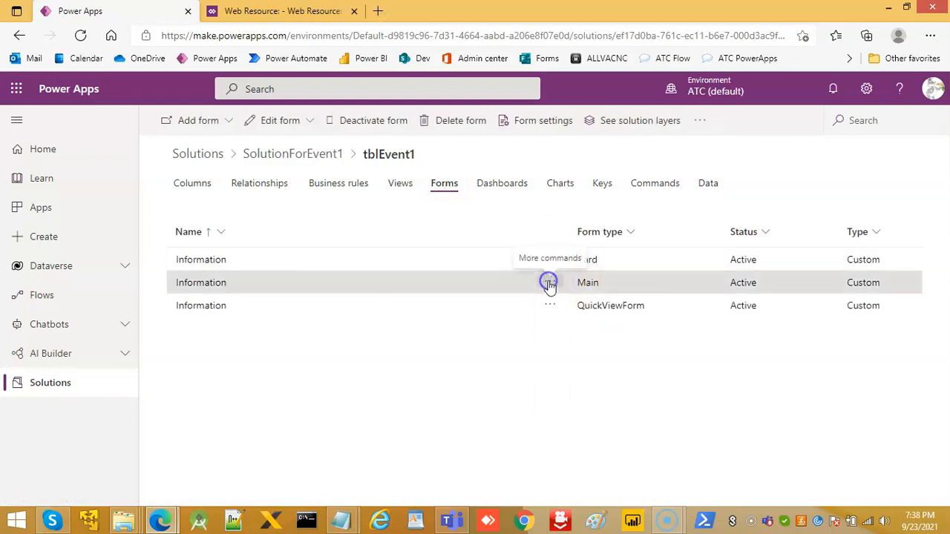
pyautogui.click(549, 282)
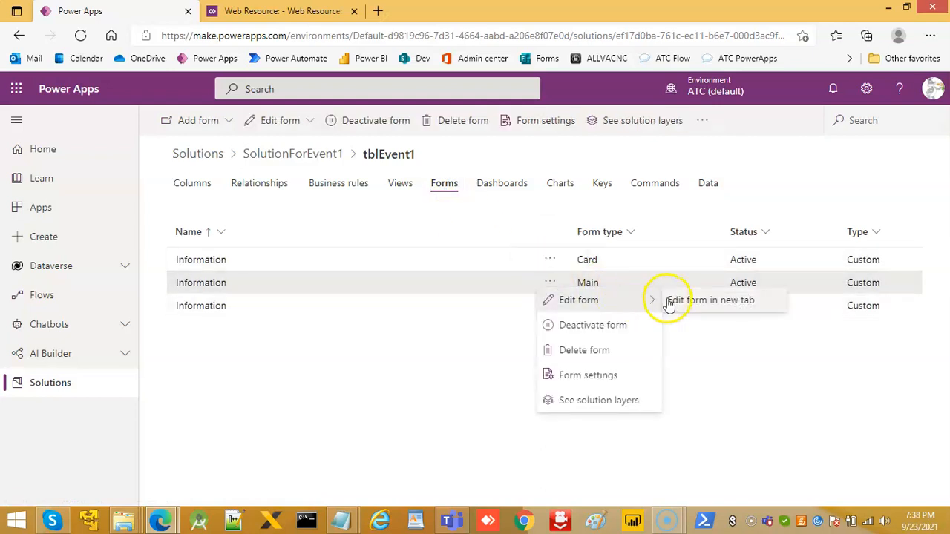
pyautogui.click(708, 300)
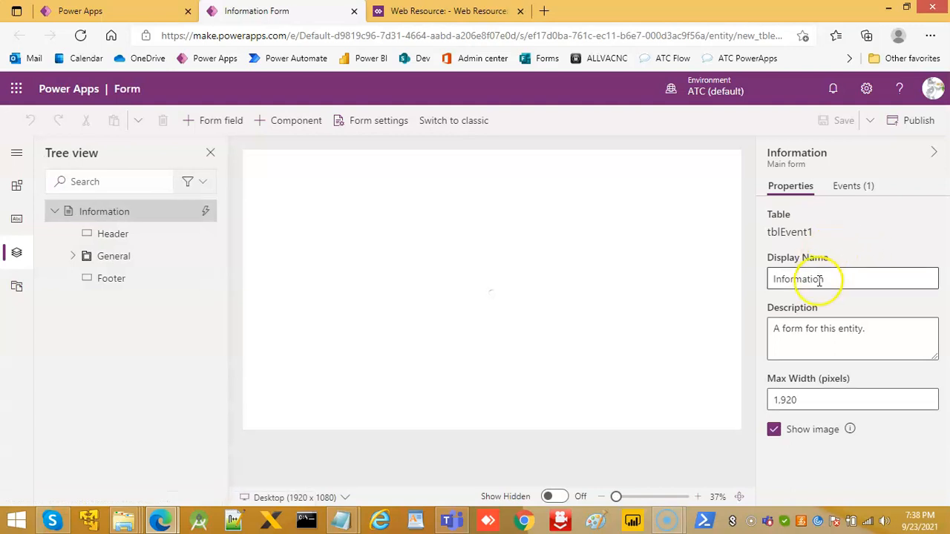
# - Inspect the Sdk.formOnLoad On Load handler and view the MyEventScript1 web resource page
pyautogui.click(853, 186)
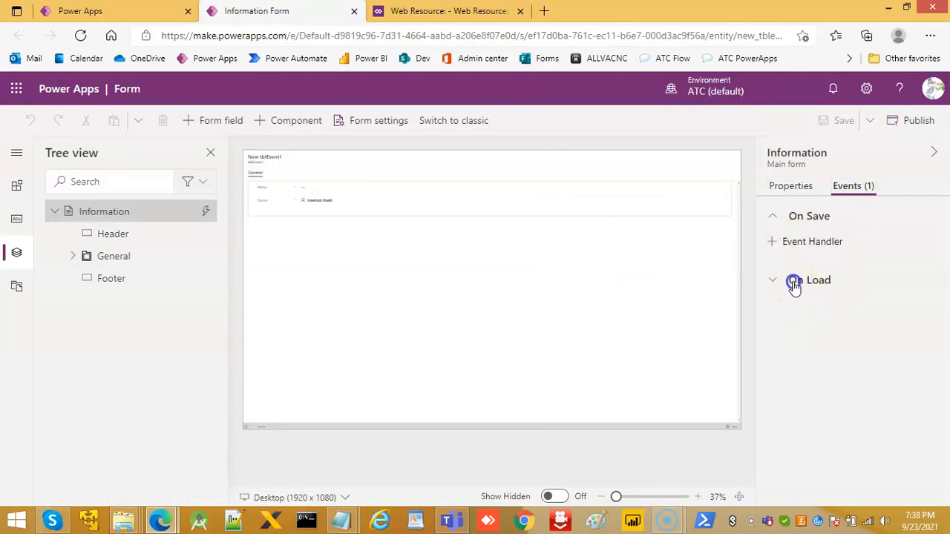
pyautogui.click(794, 280)
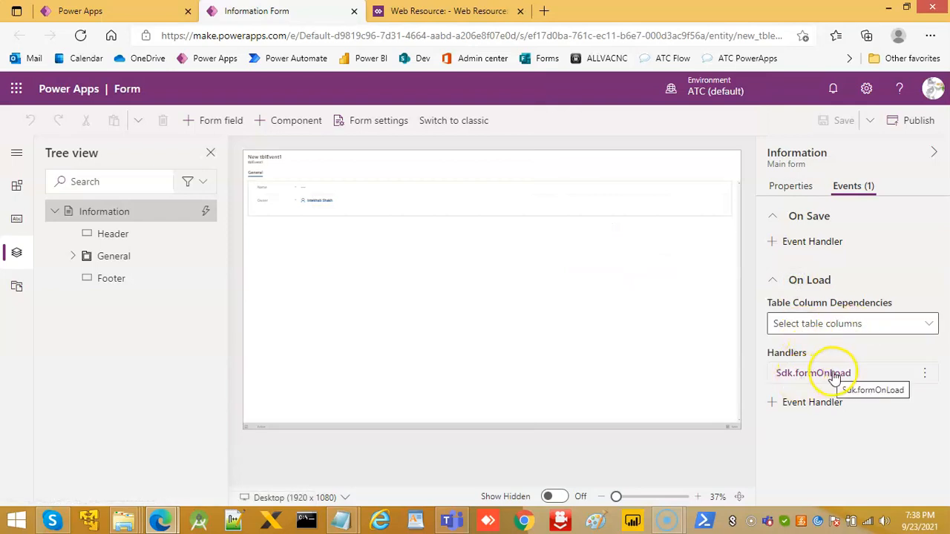
pyautogui.click(813, 372)
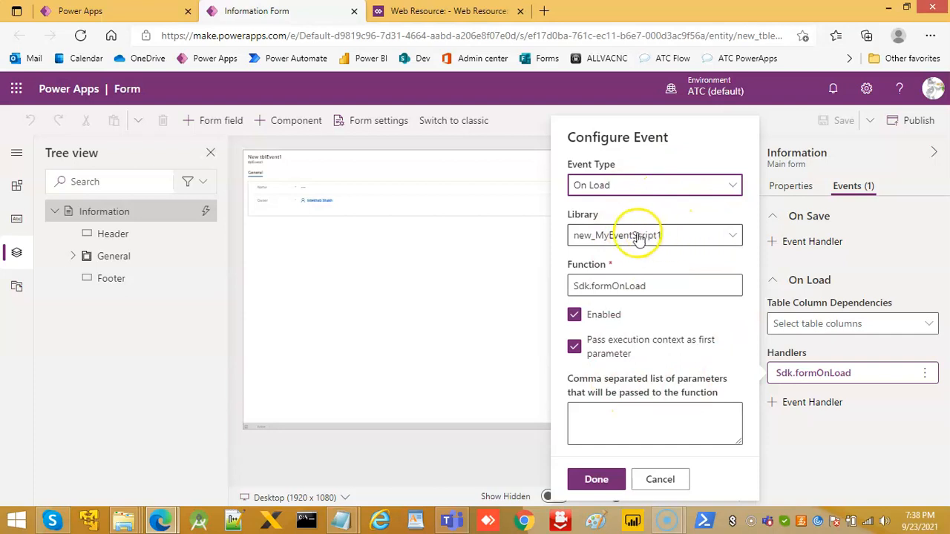
pyautogui.click(446, 10)
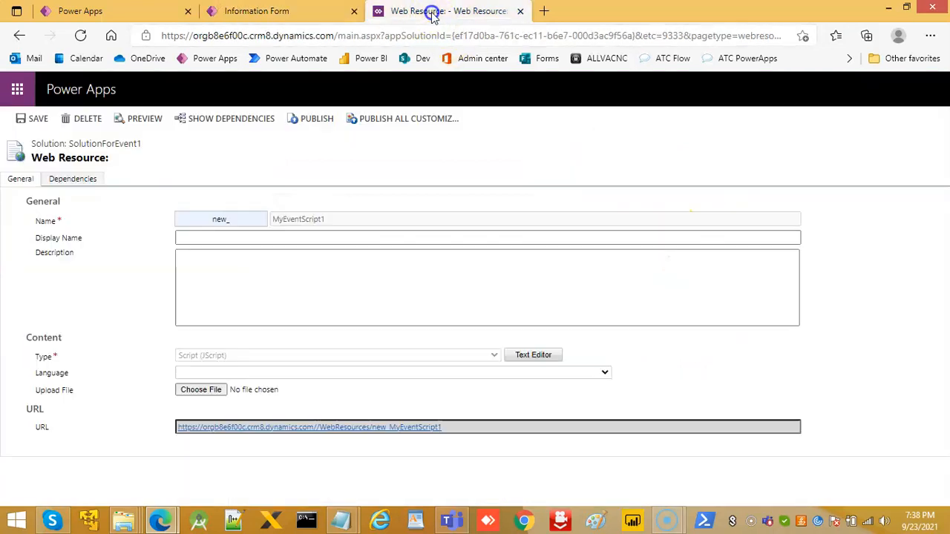
pyautogui.moveTo(275, 204)
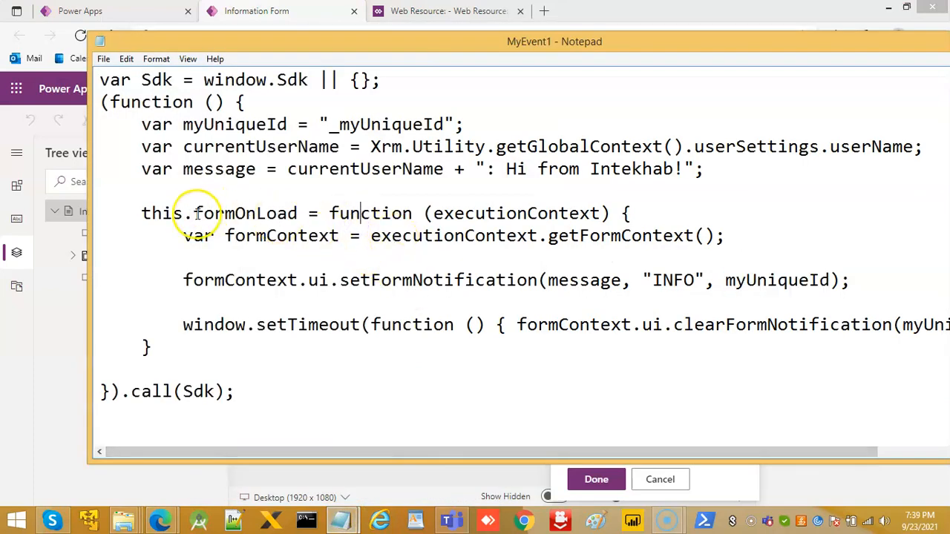
# - Read the MyEvent1 script in Notepad, highlighting formOnLoad and the myUniqueId notification id
pyautogui.doubleClick(245, 213)
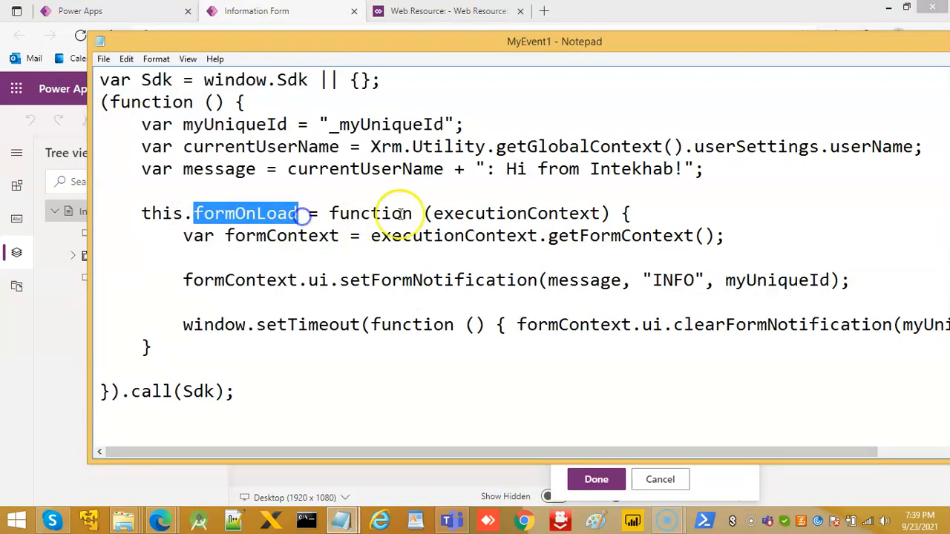
pyautogui.moveTo(575, 288)
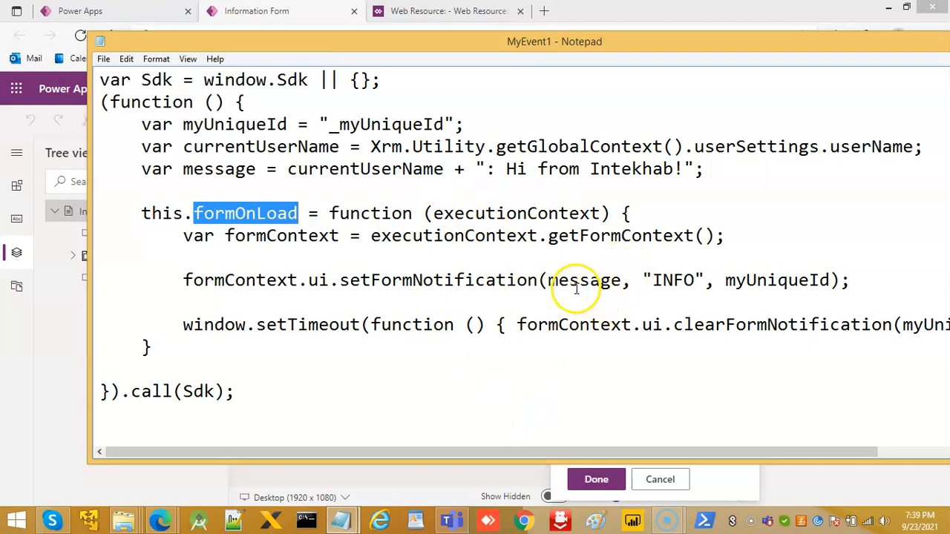
pyautogui.moveTo(369, 273)
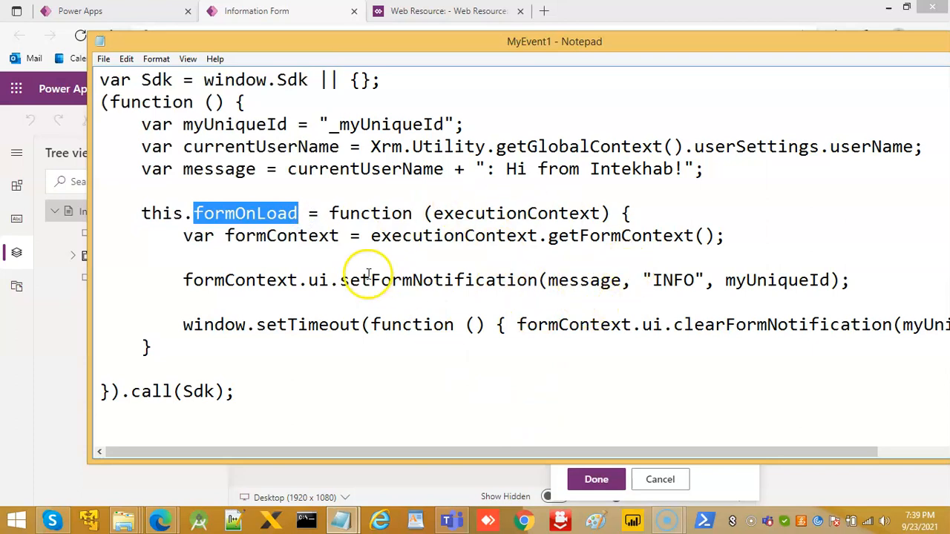
pyautogui.moveTo(367, 332)
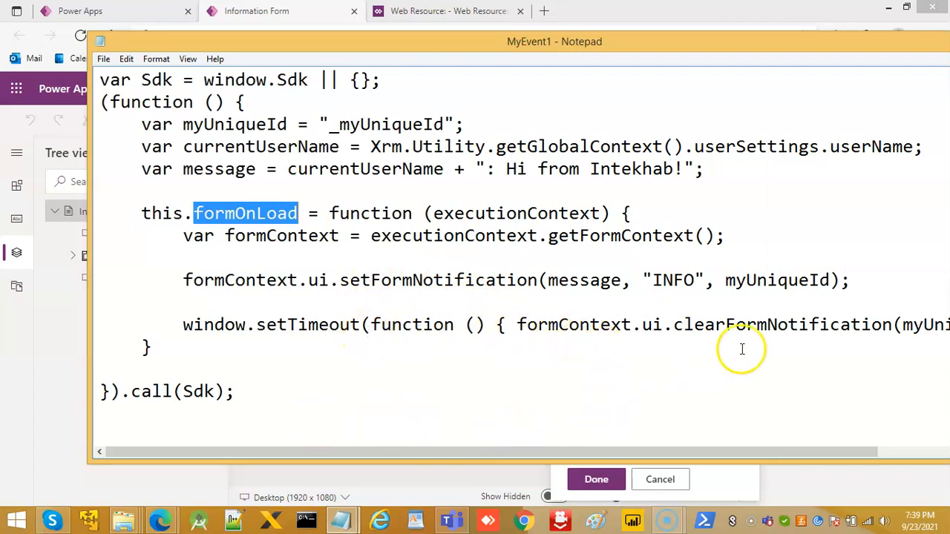
pyautogui.moveTo(930, 405)
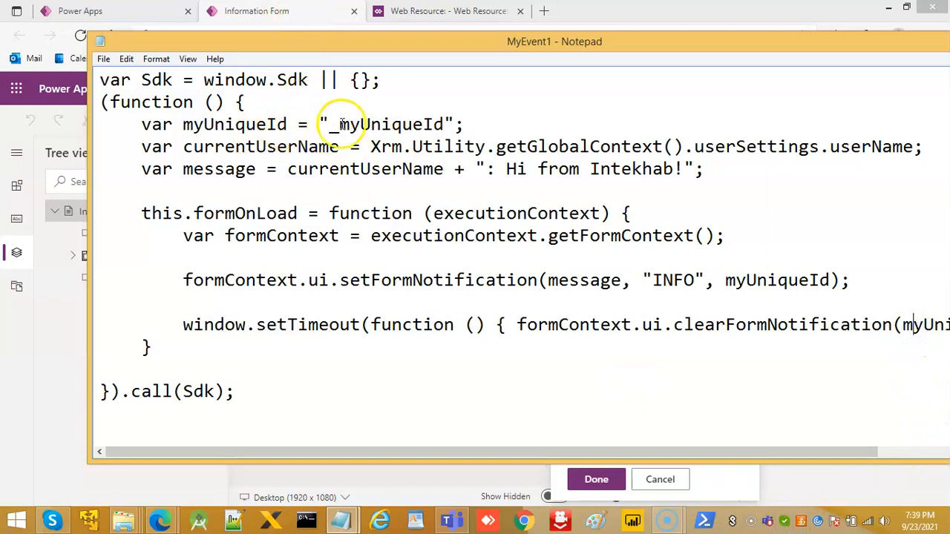
pyautogui.doubleClick(391, 124)
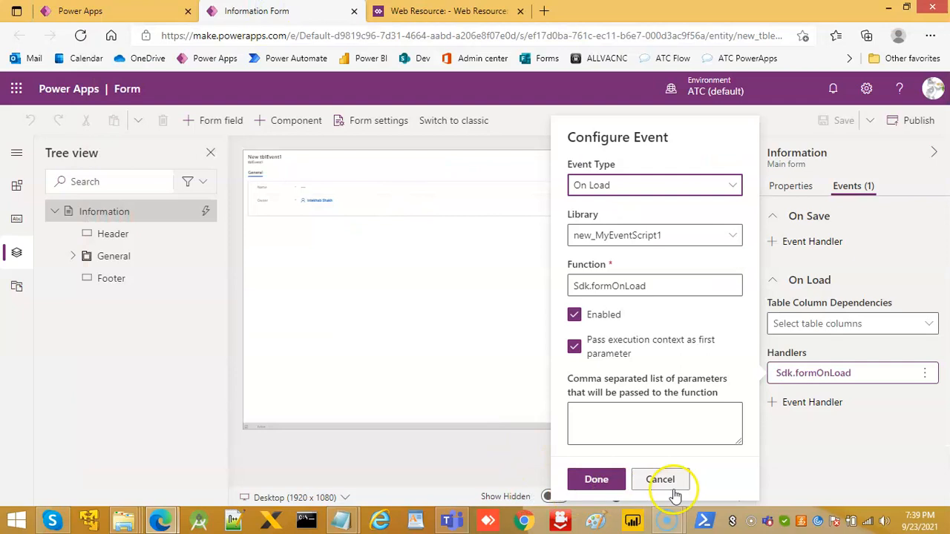
pyautogui.moveTo(665, 482)
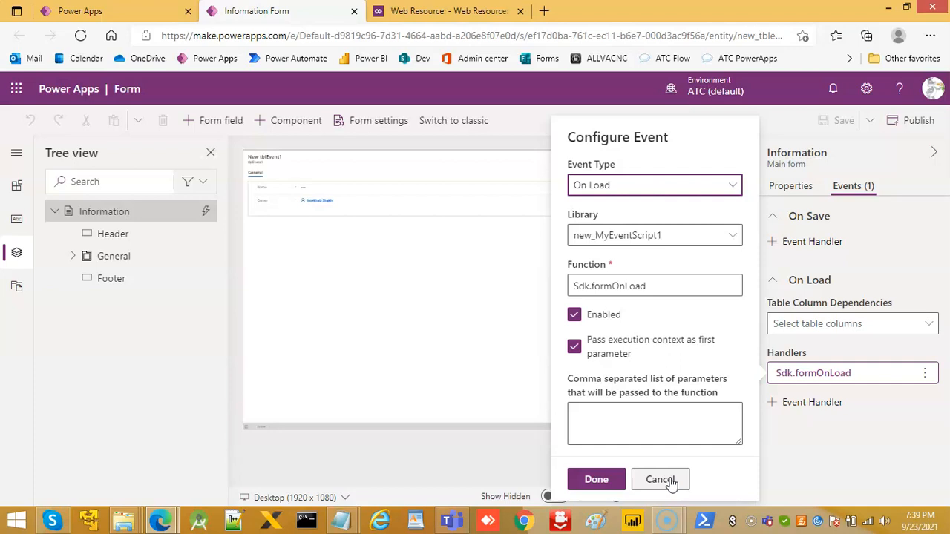
# - Cancel the Configure Event panel, leaving the Sdk.formOnLoad handler unchanged
pyautogui.click(659, 479)
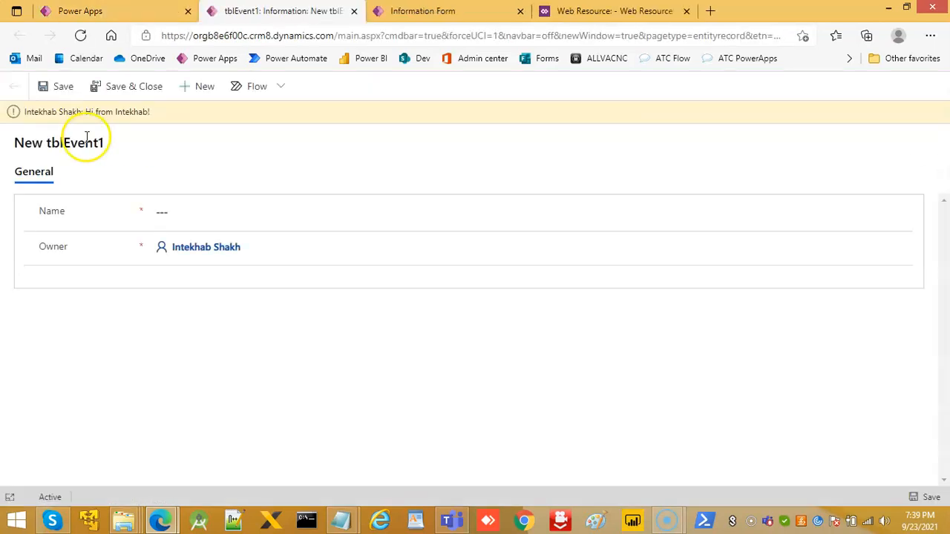
pyautogui.moveTo(153, 121)
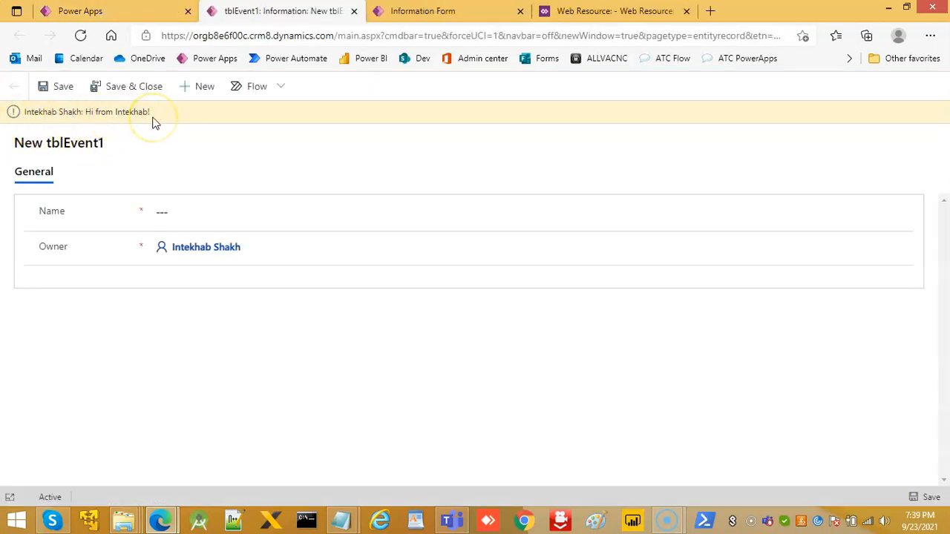